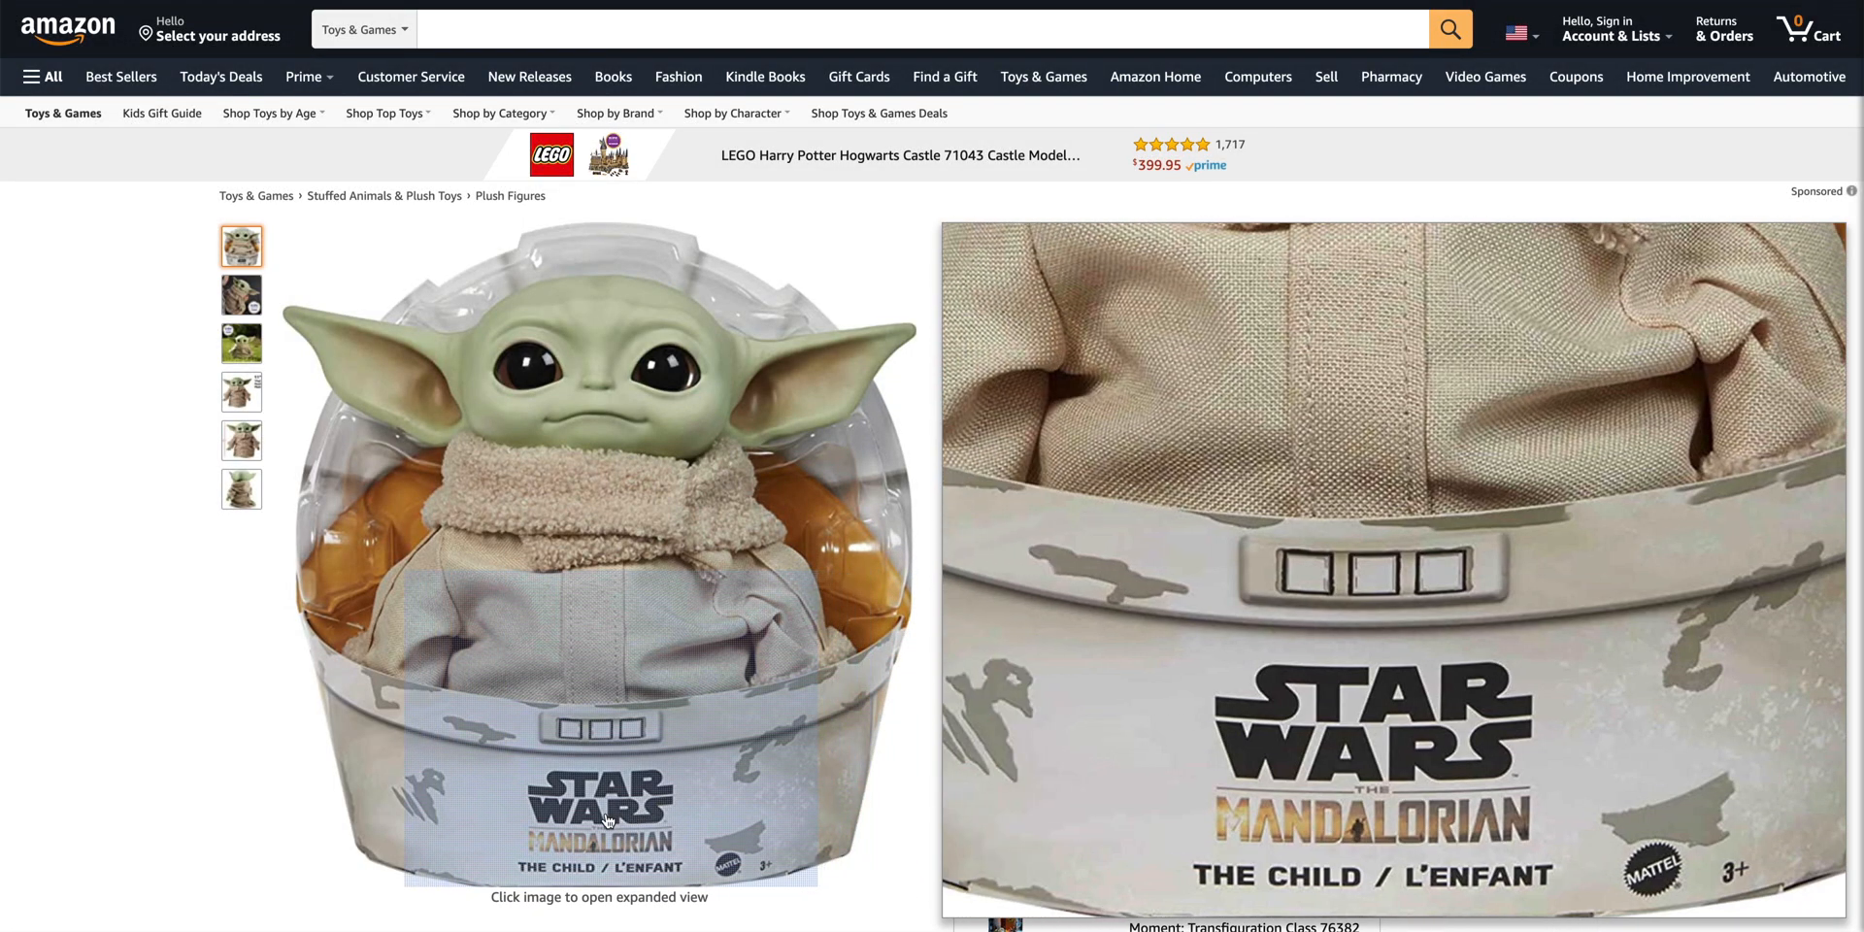
mouse_move(549, 475)
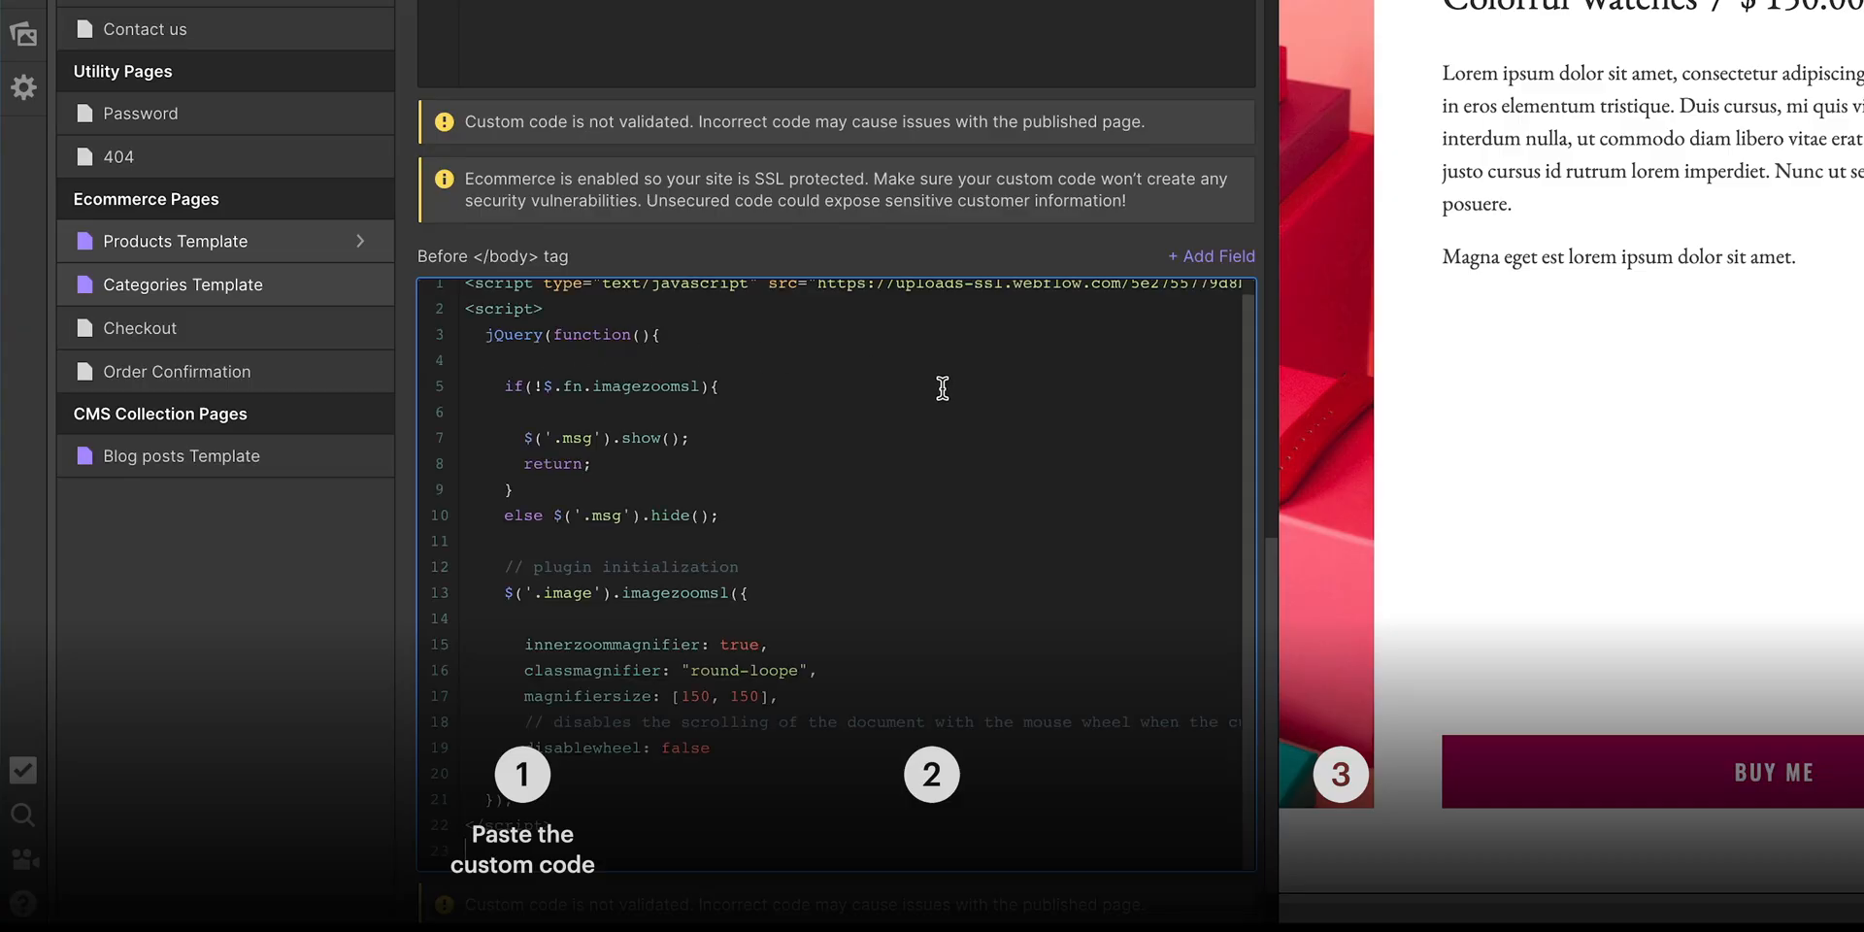
mouse_move(964, 394)
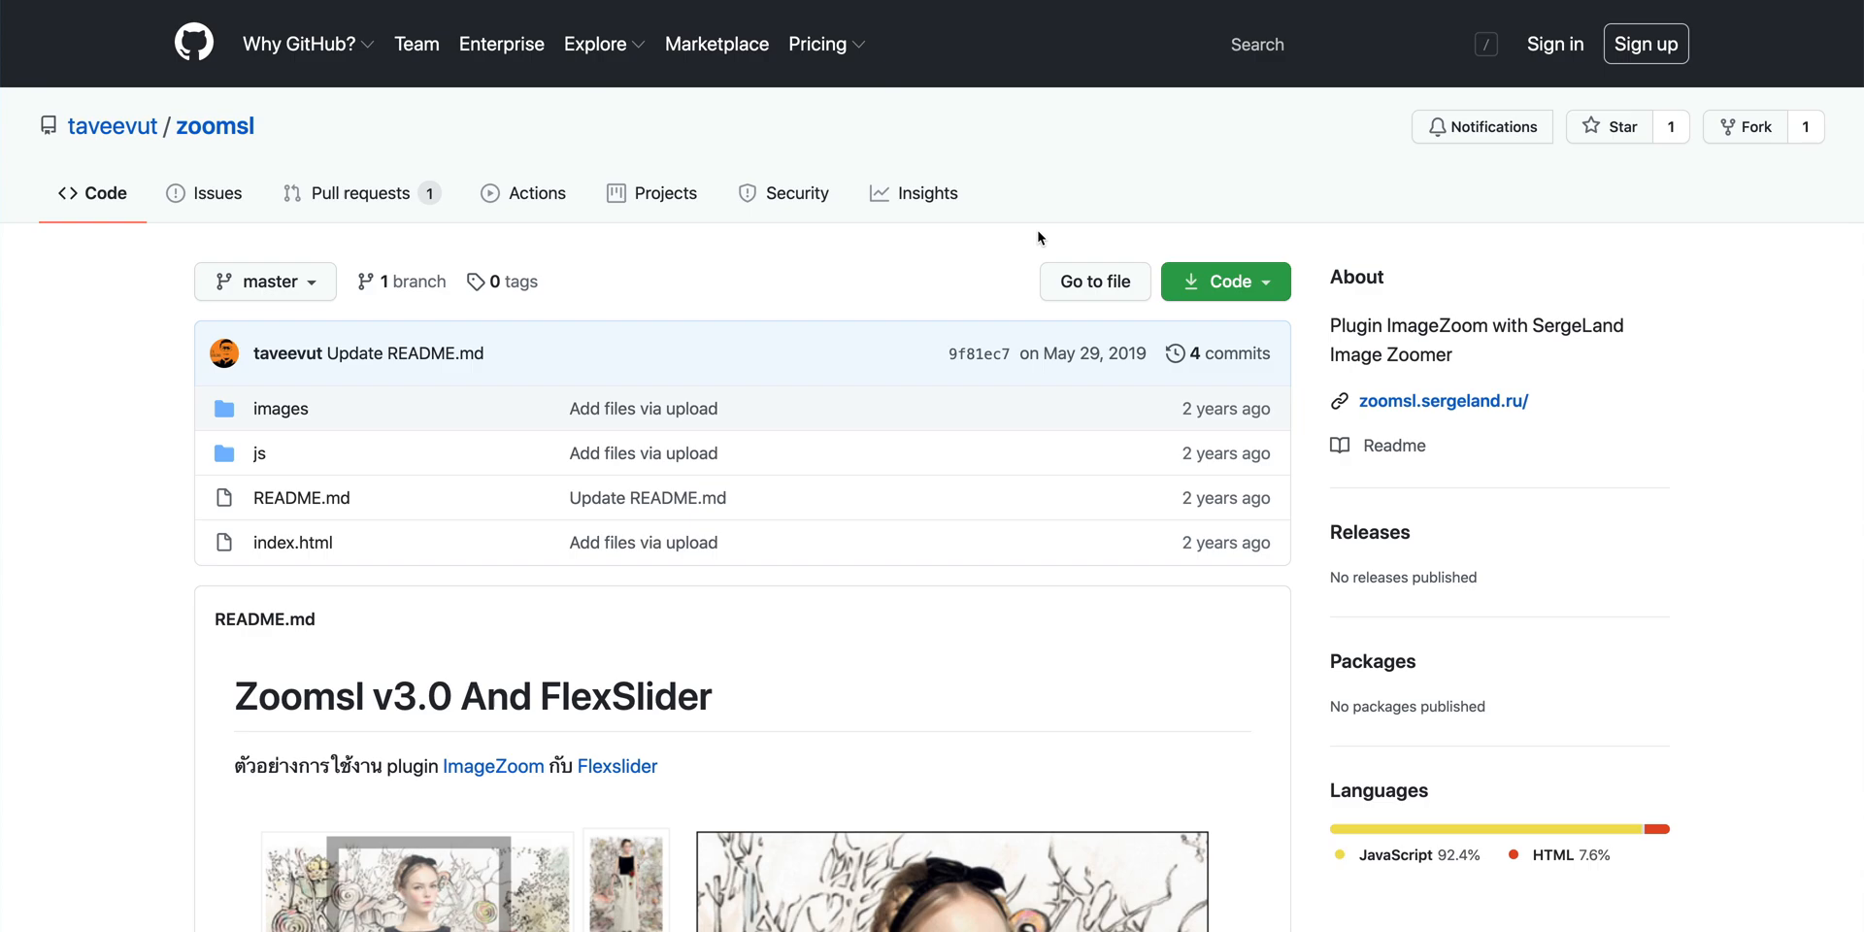
mouse_move(1167, 243)
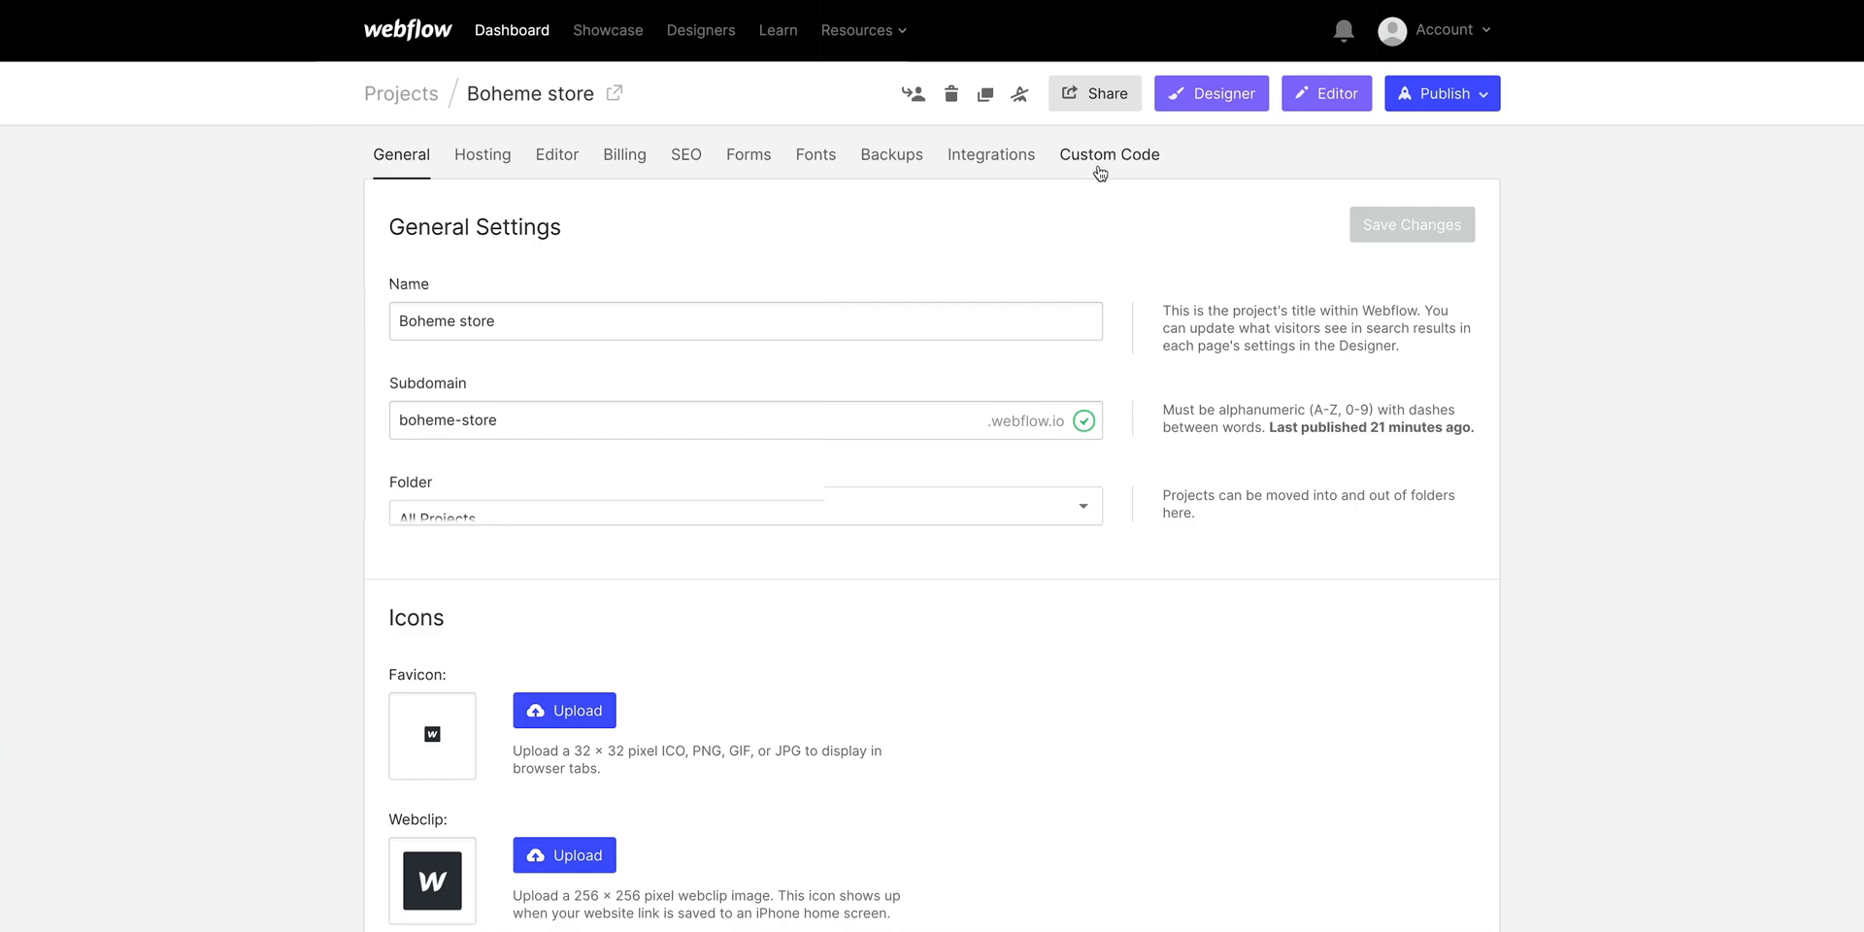
Step: Paste the copied zoom plugin code into the project's Footer Code custom code
click(1107, 154)
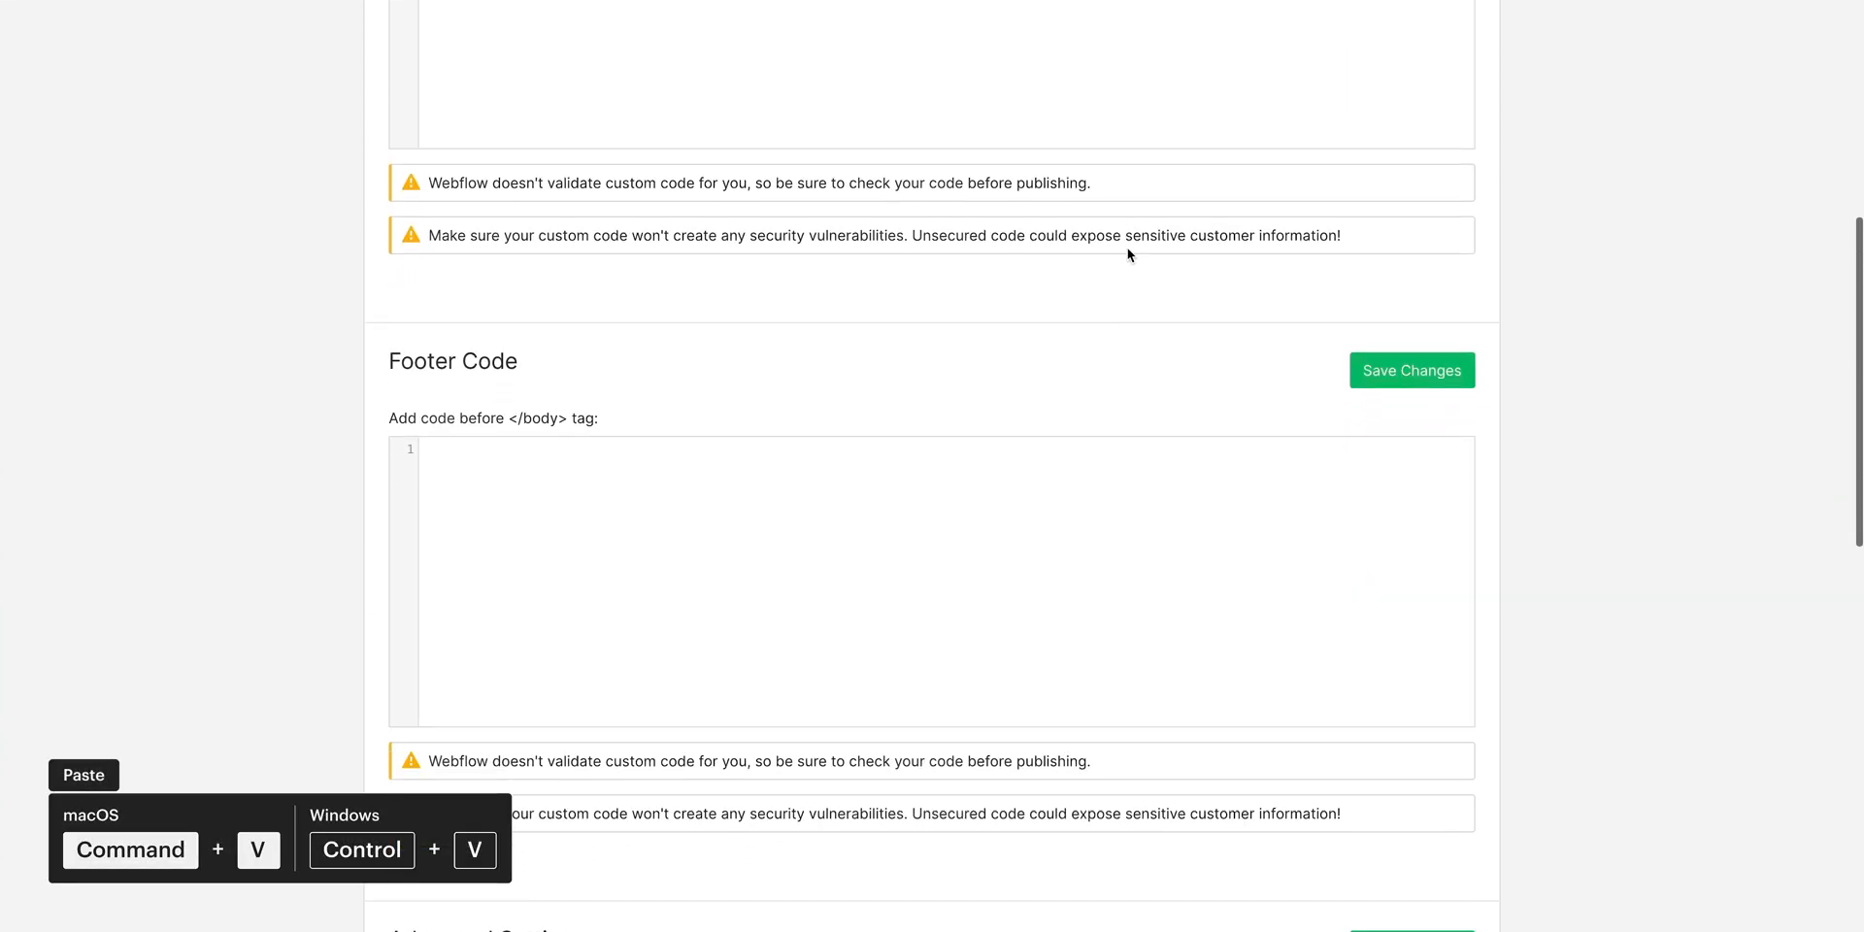
click(969, 464)
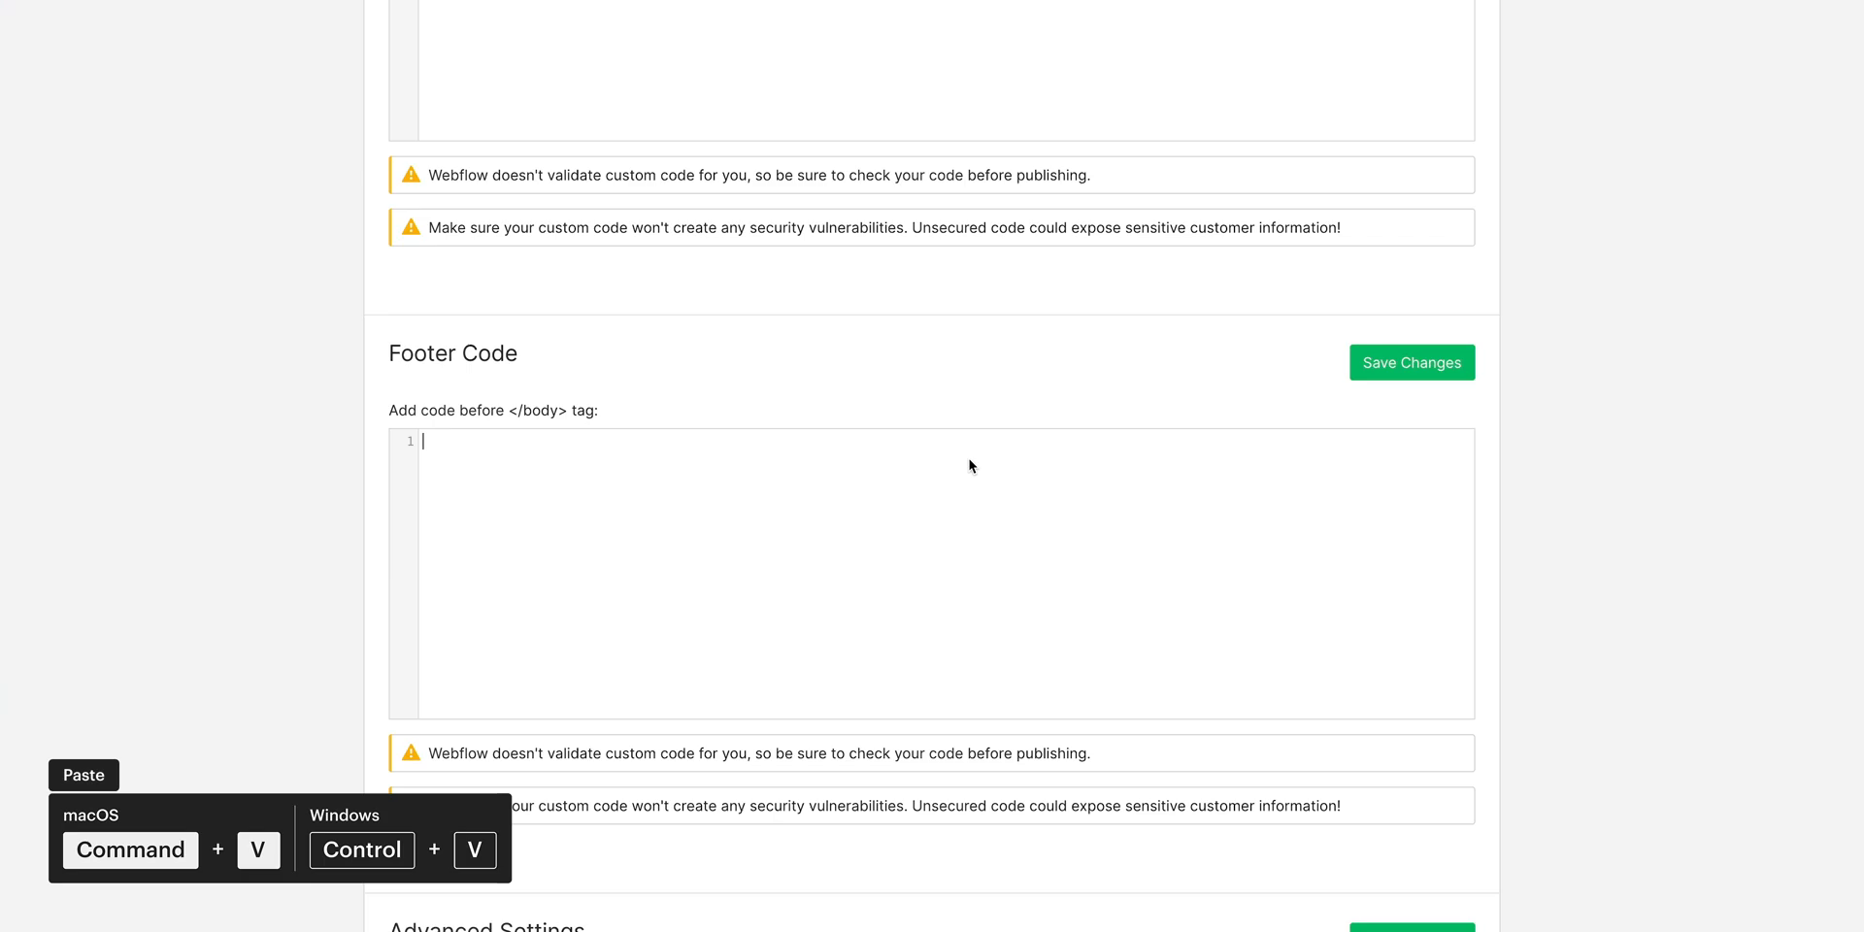
key(ctrl+v)
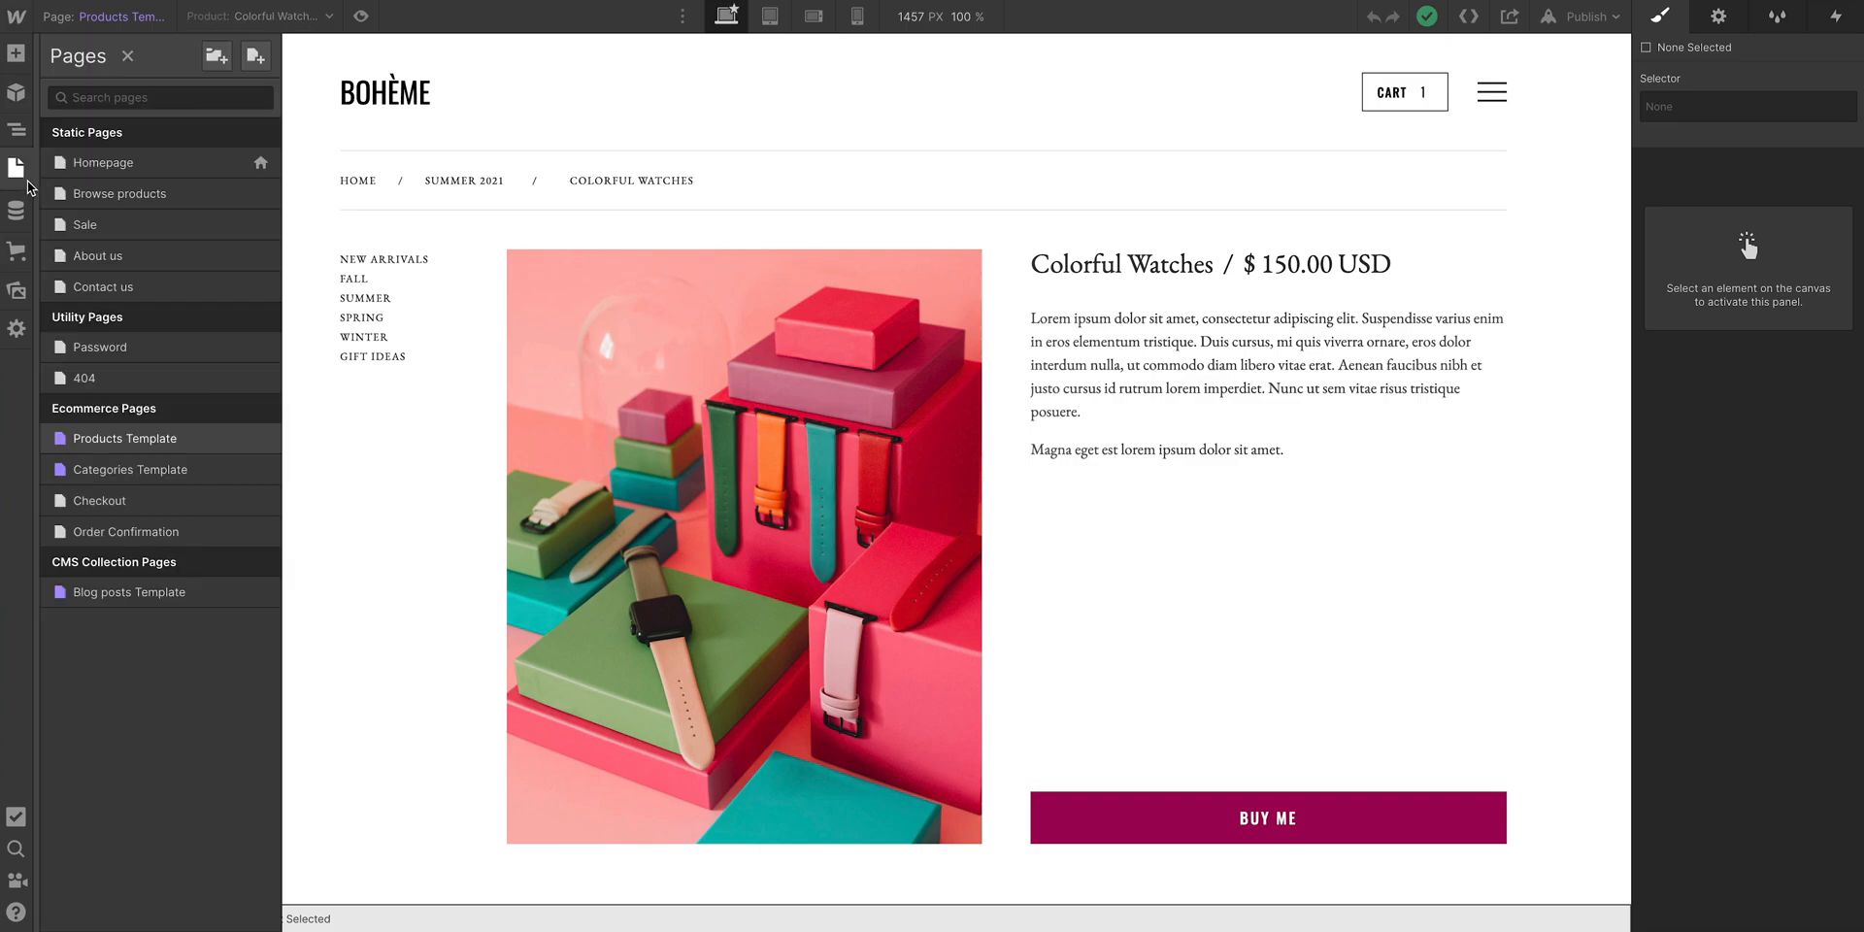
mouse_move(255, 439)
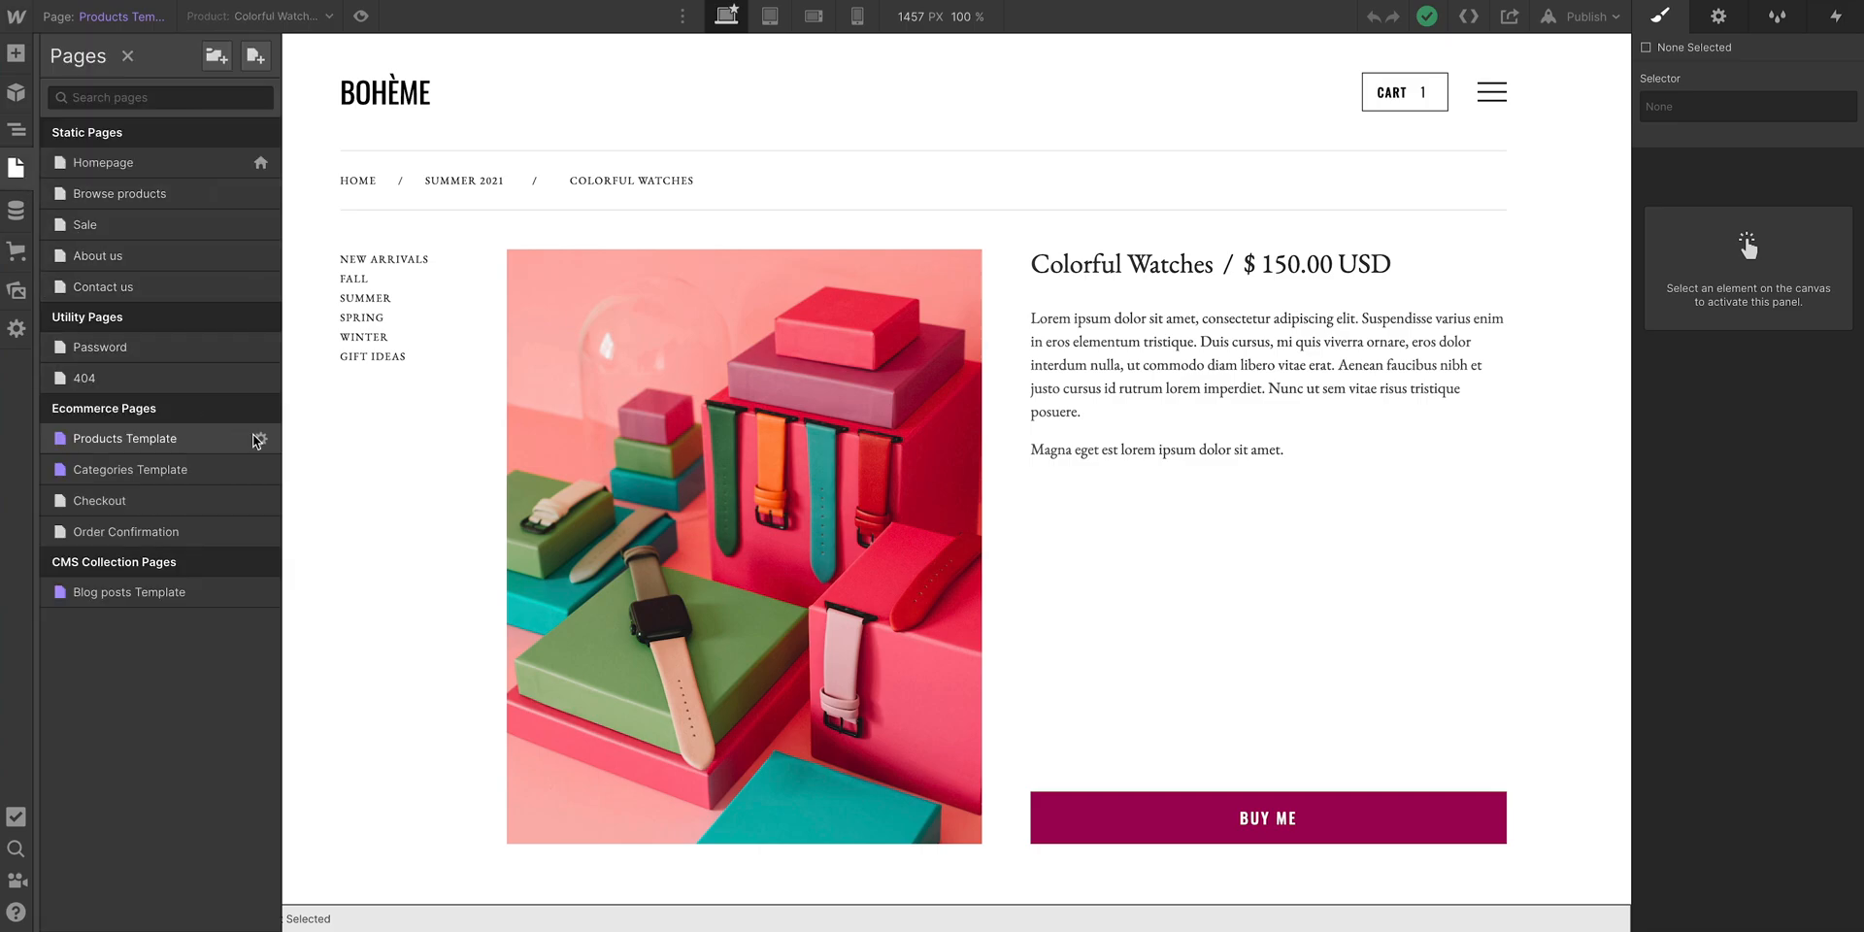
Step: Open the Products Template settings and go to its Before </body> tag code field
click(254, 439)
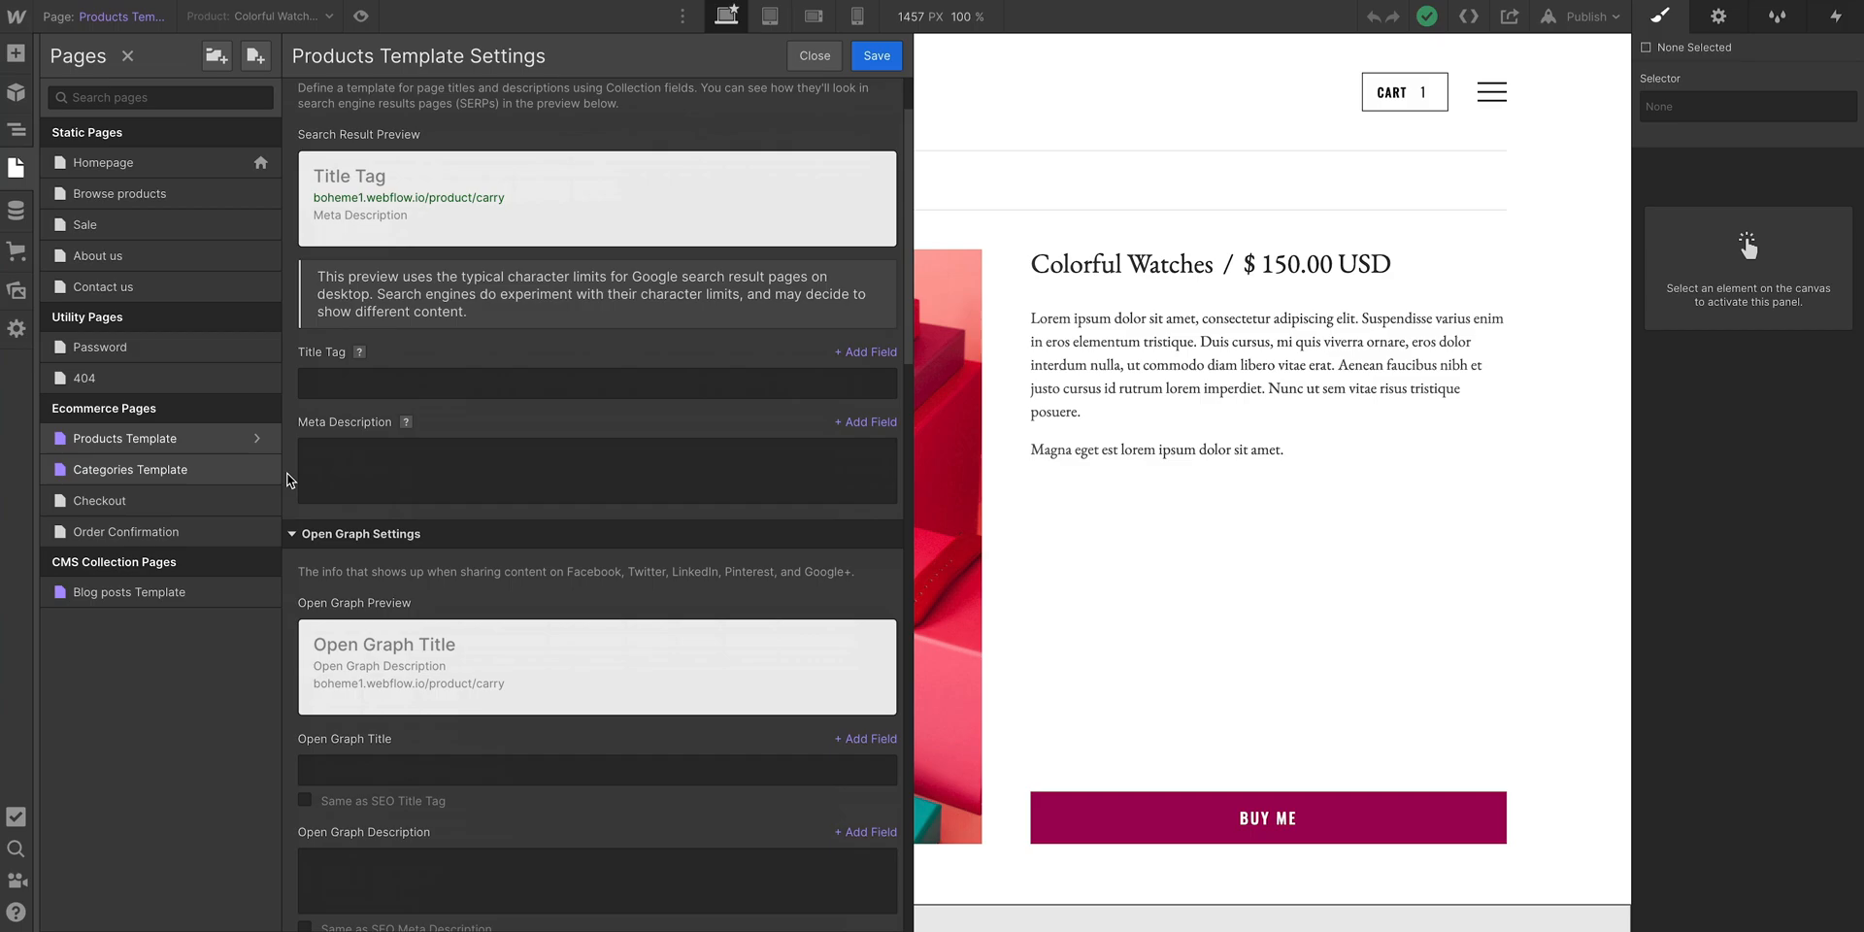
scroll(down, 3)
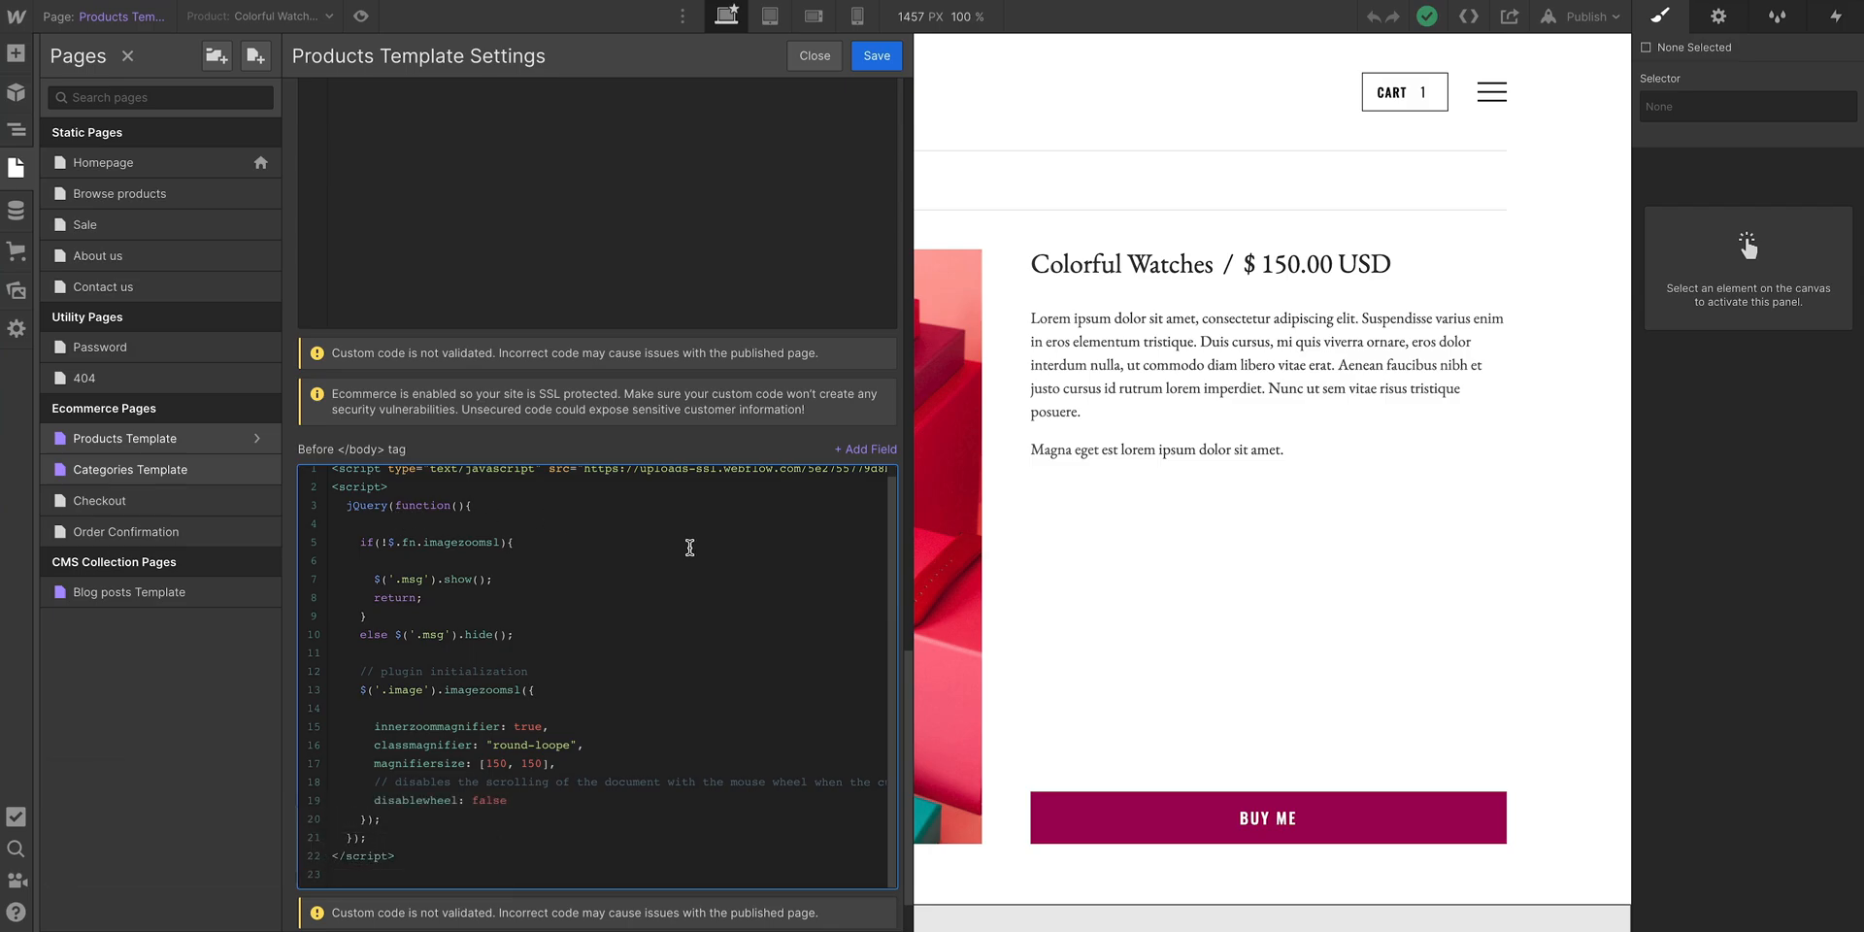
click(814, 54)
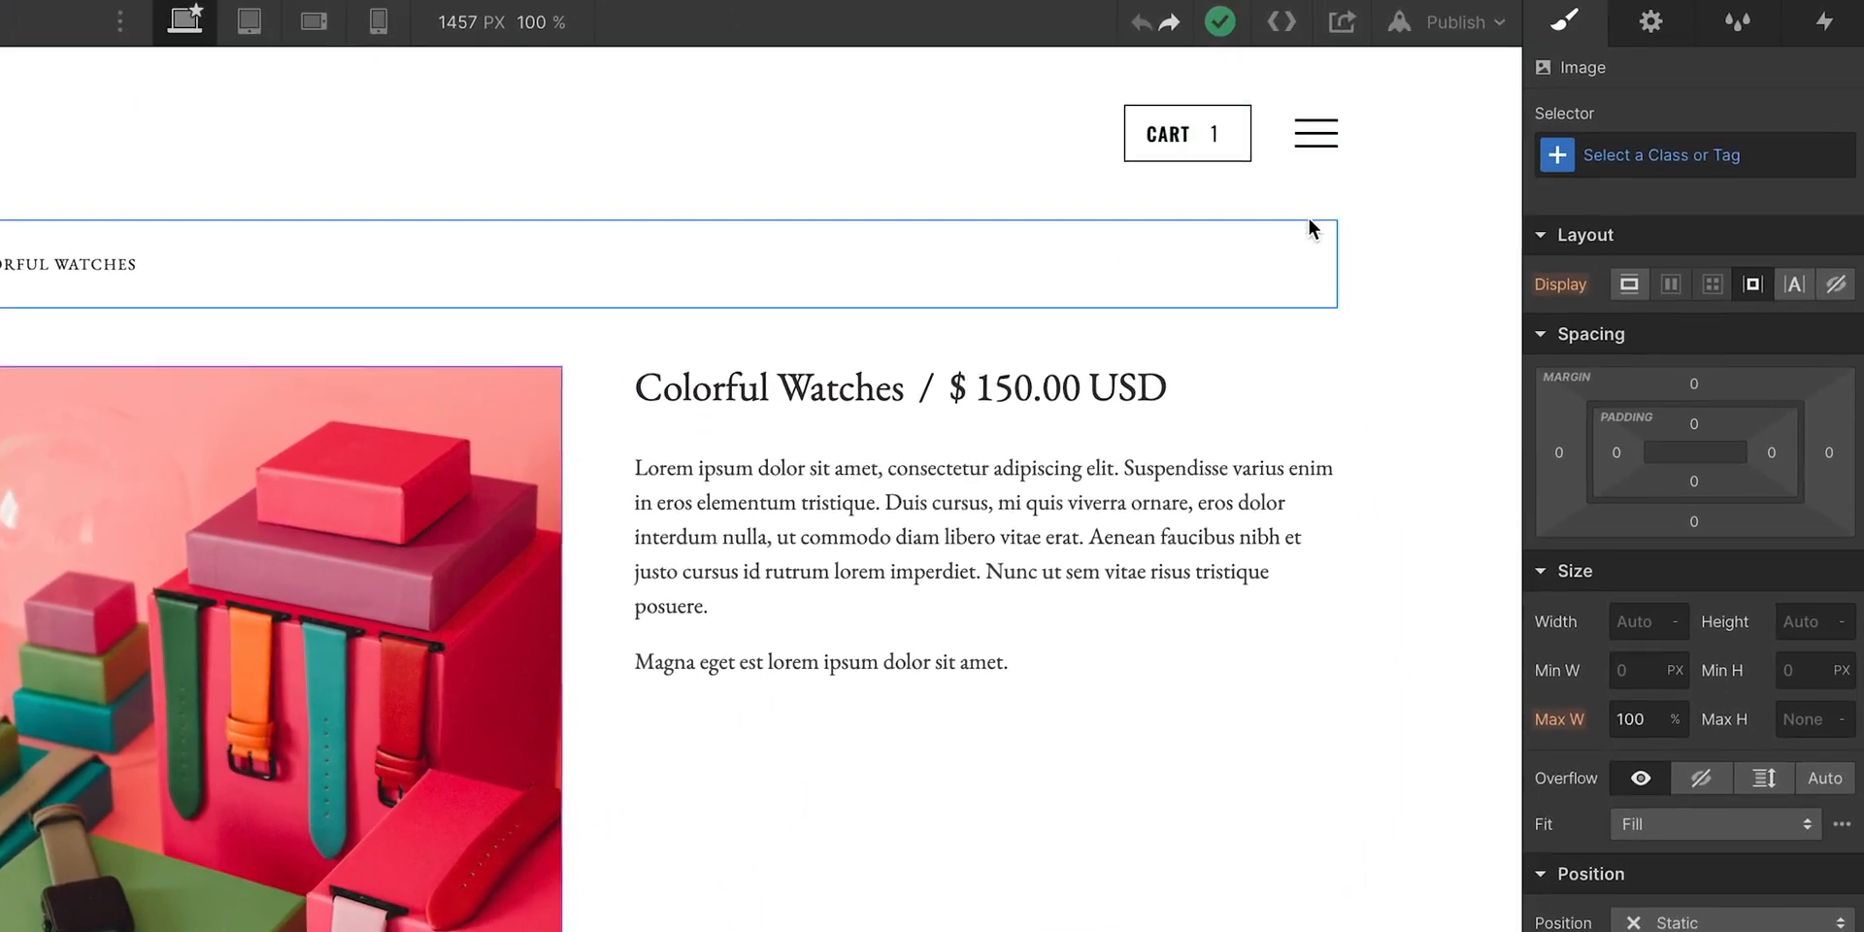
Step: Add the Magnify class to the Colorful Watches product image
click(1688, 155)
text(Magnify)
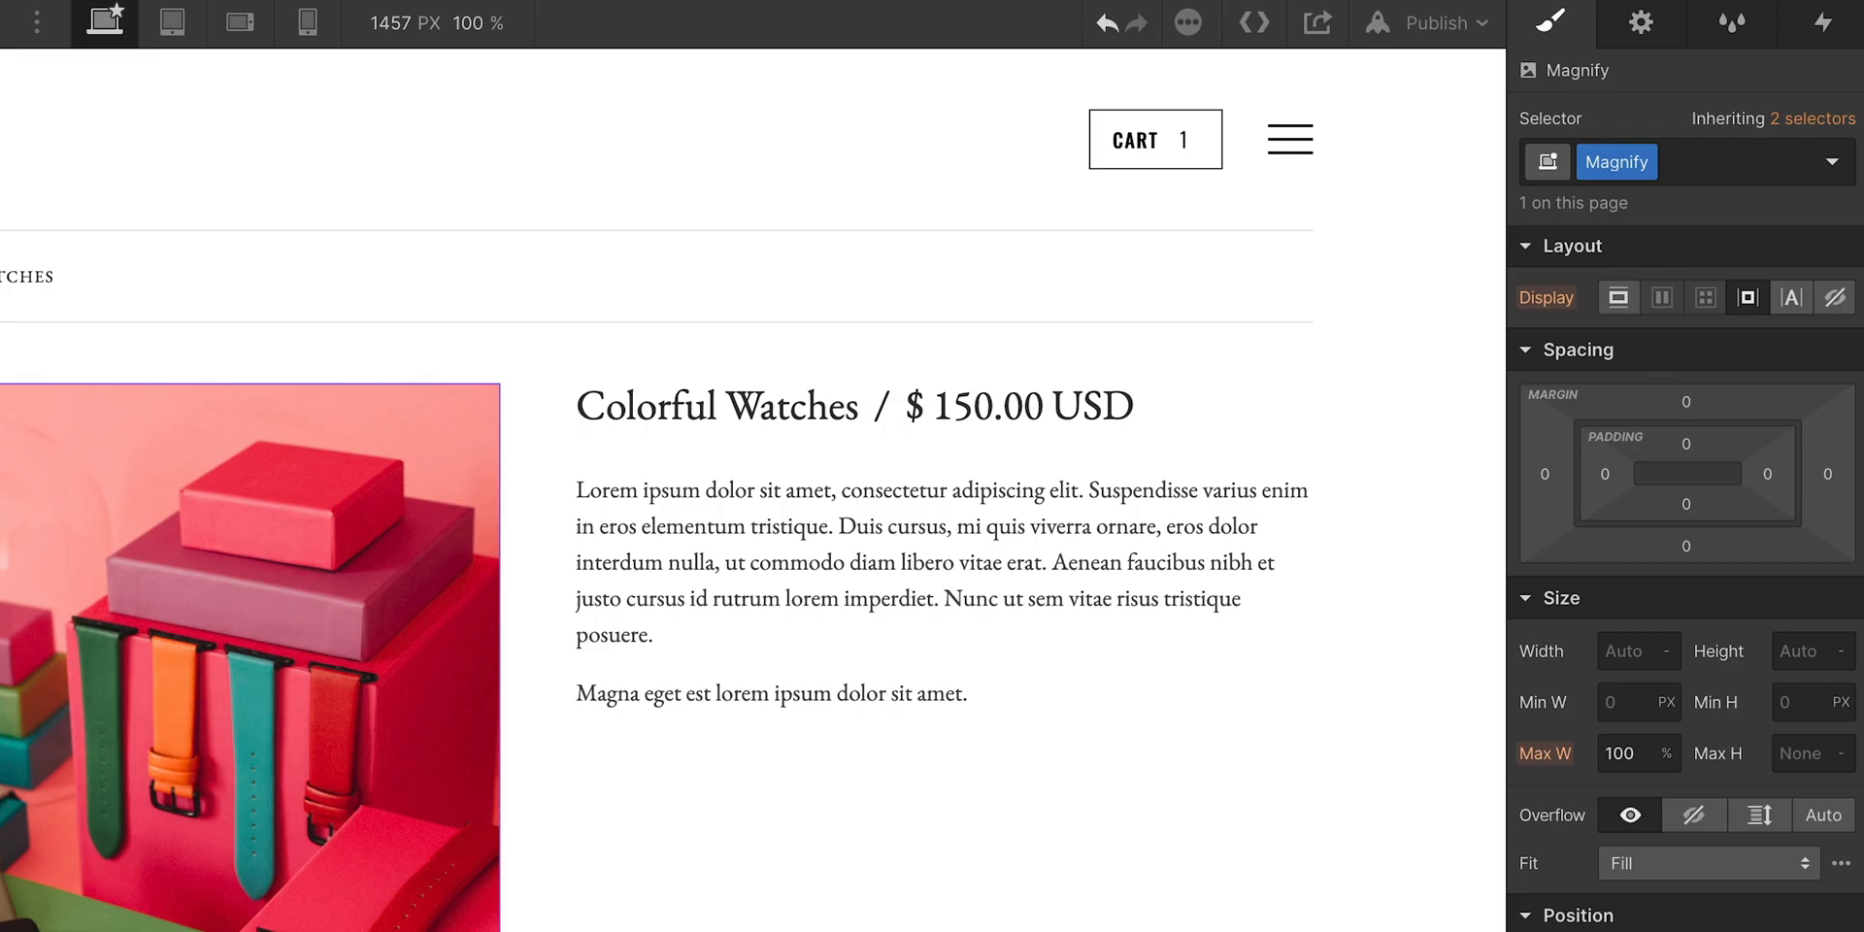
click(16, 166)
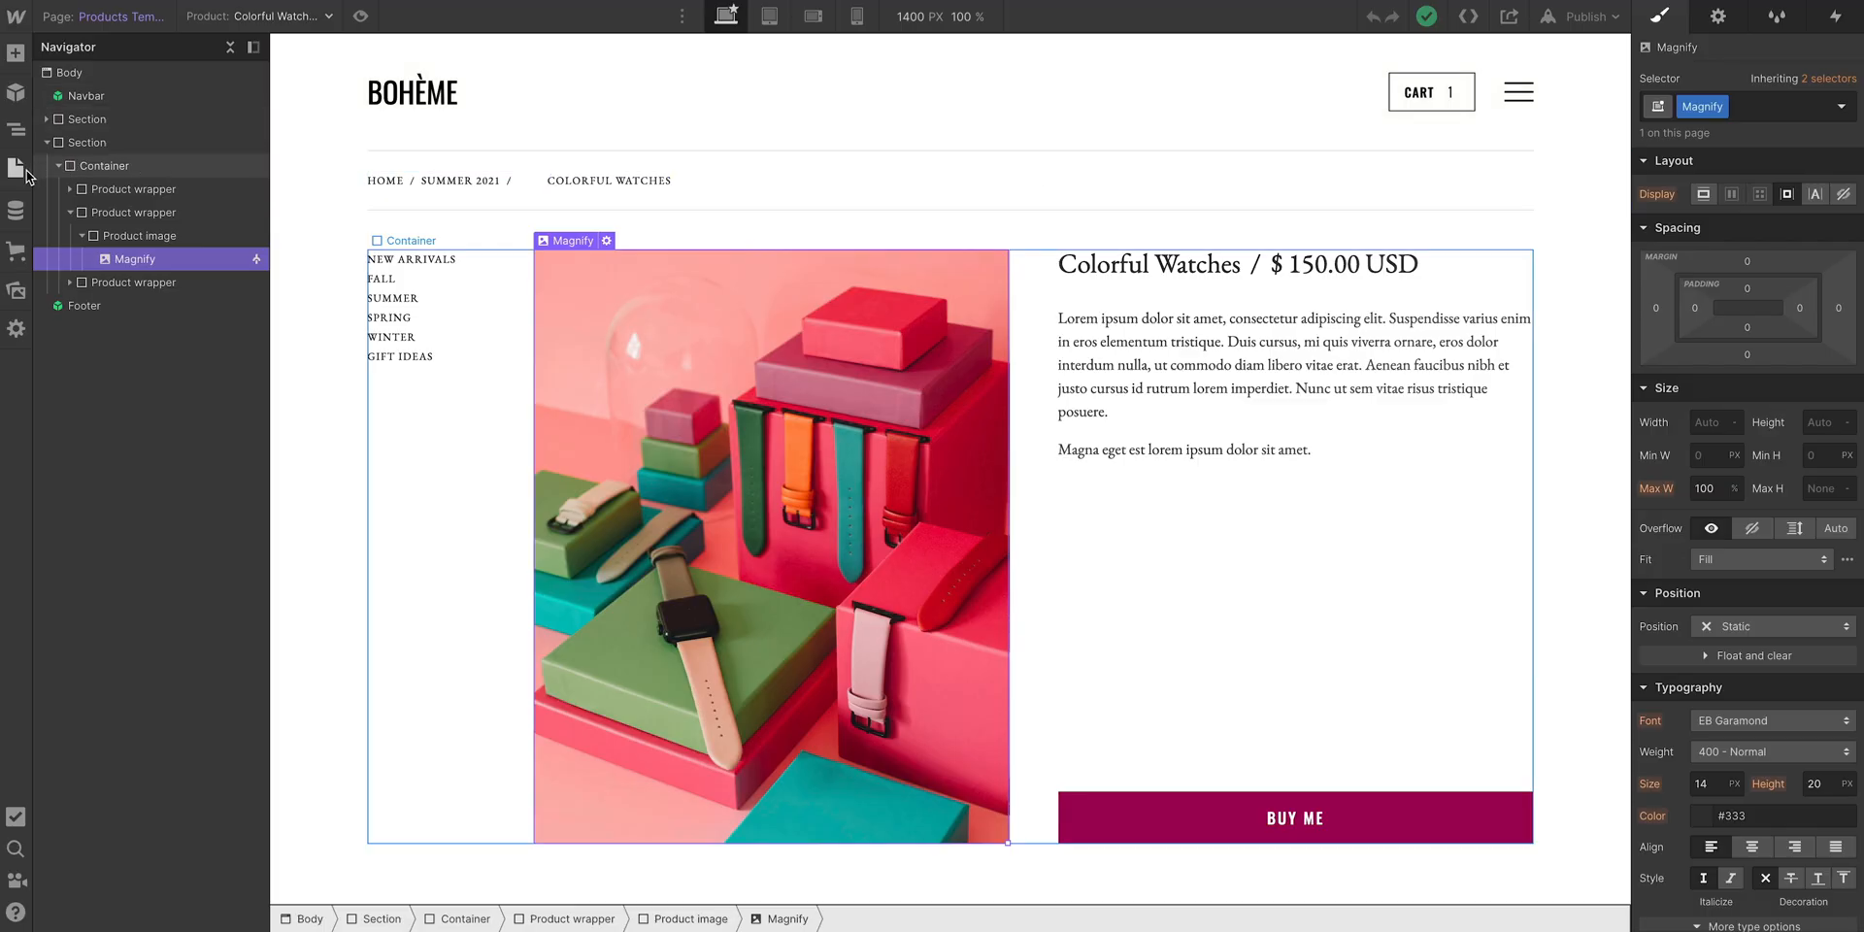
Step: Change the zoom script's selector from 'image' to 'magnify' in the Before </body> code
click(16, 168)
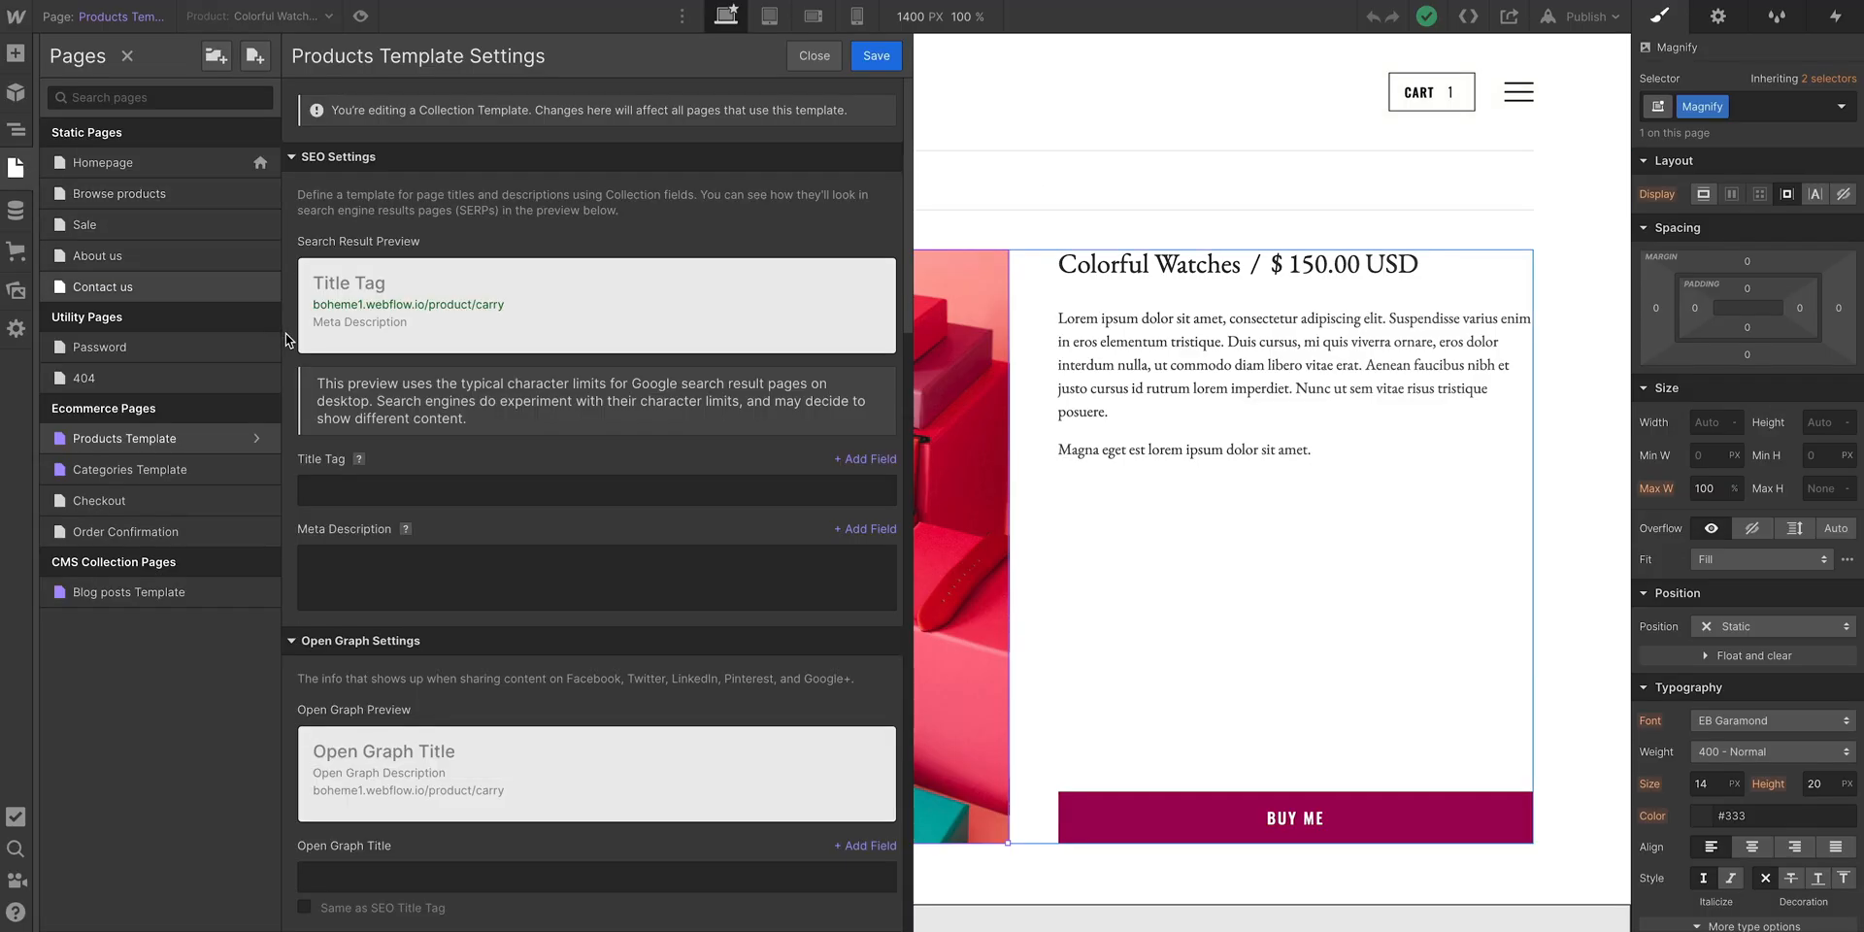
scroll(down, 3)
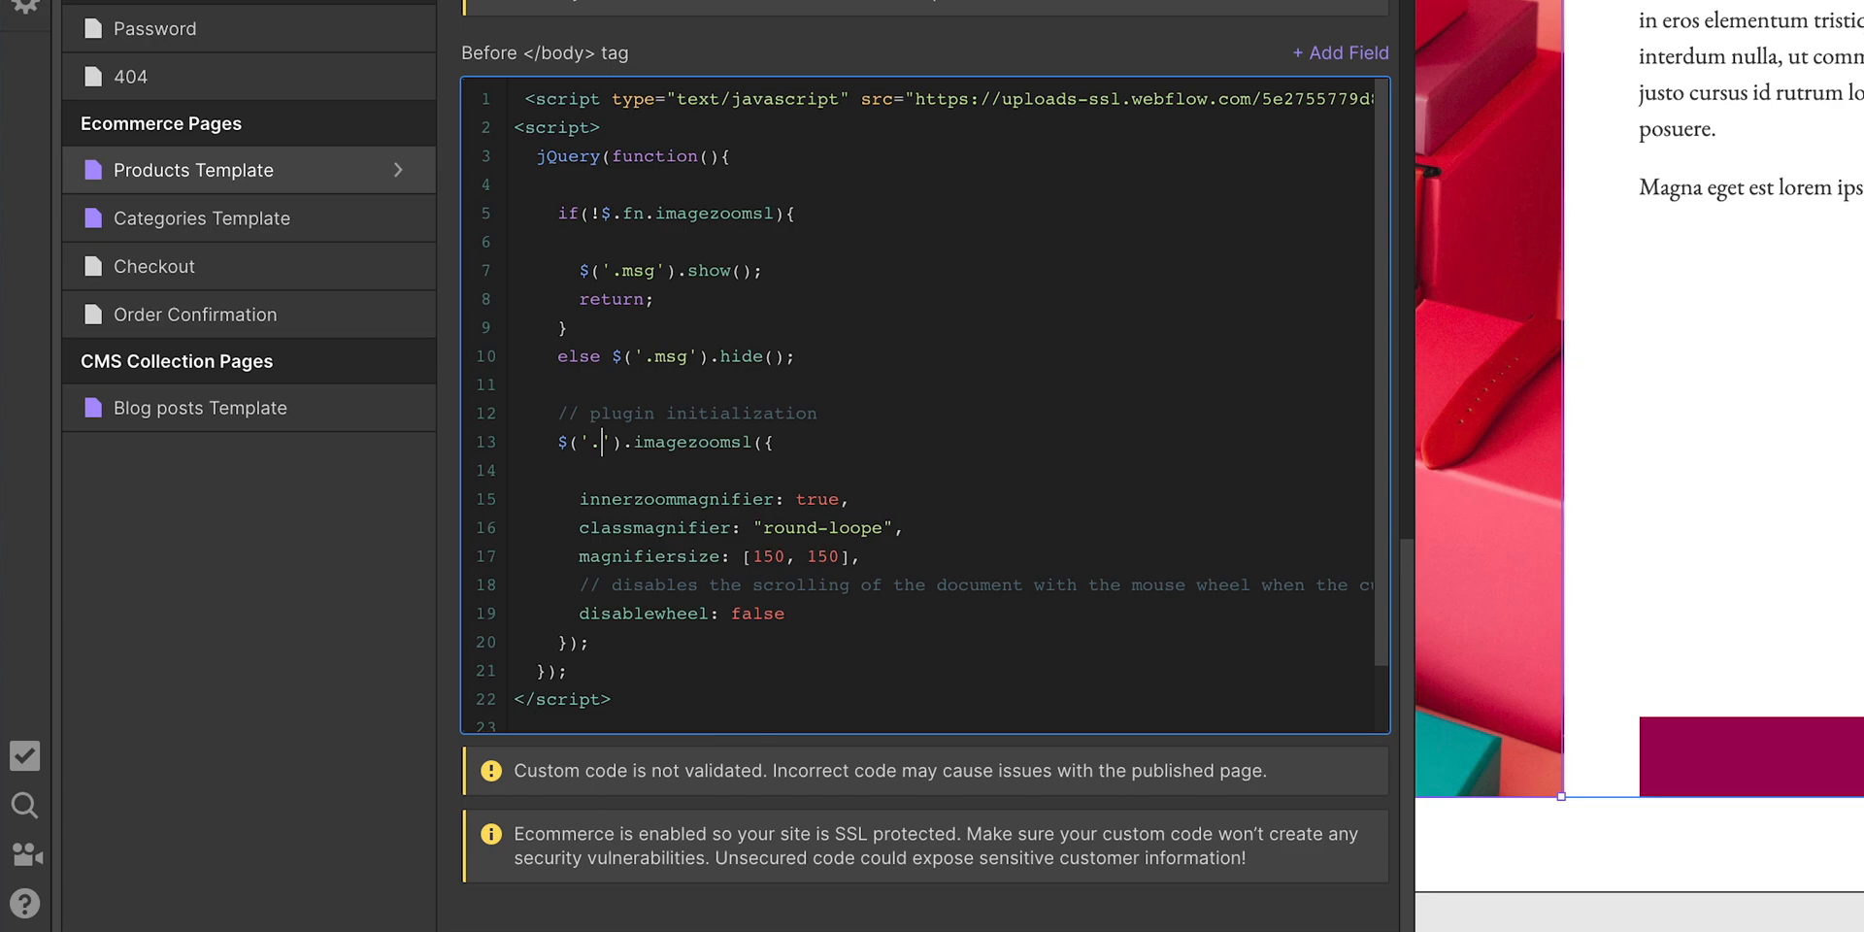
text(magnify)
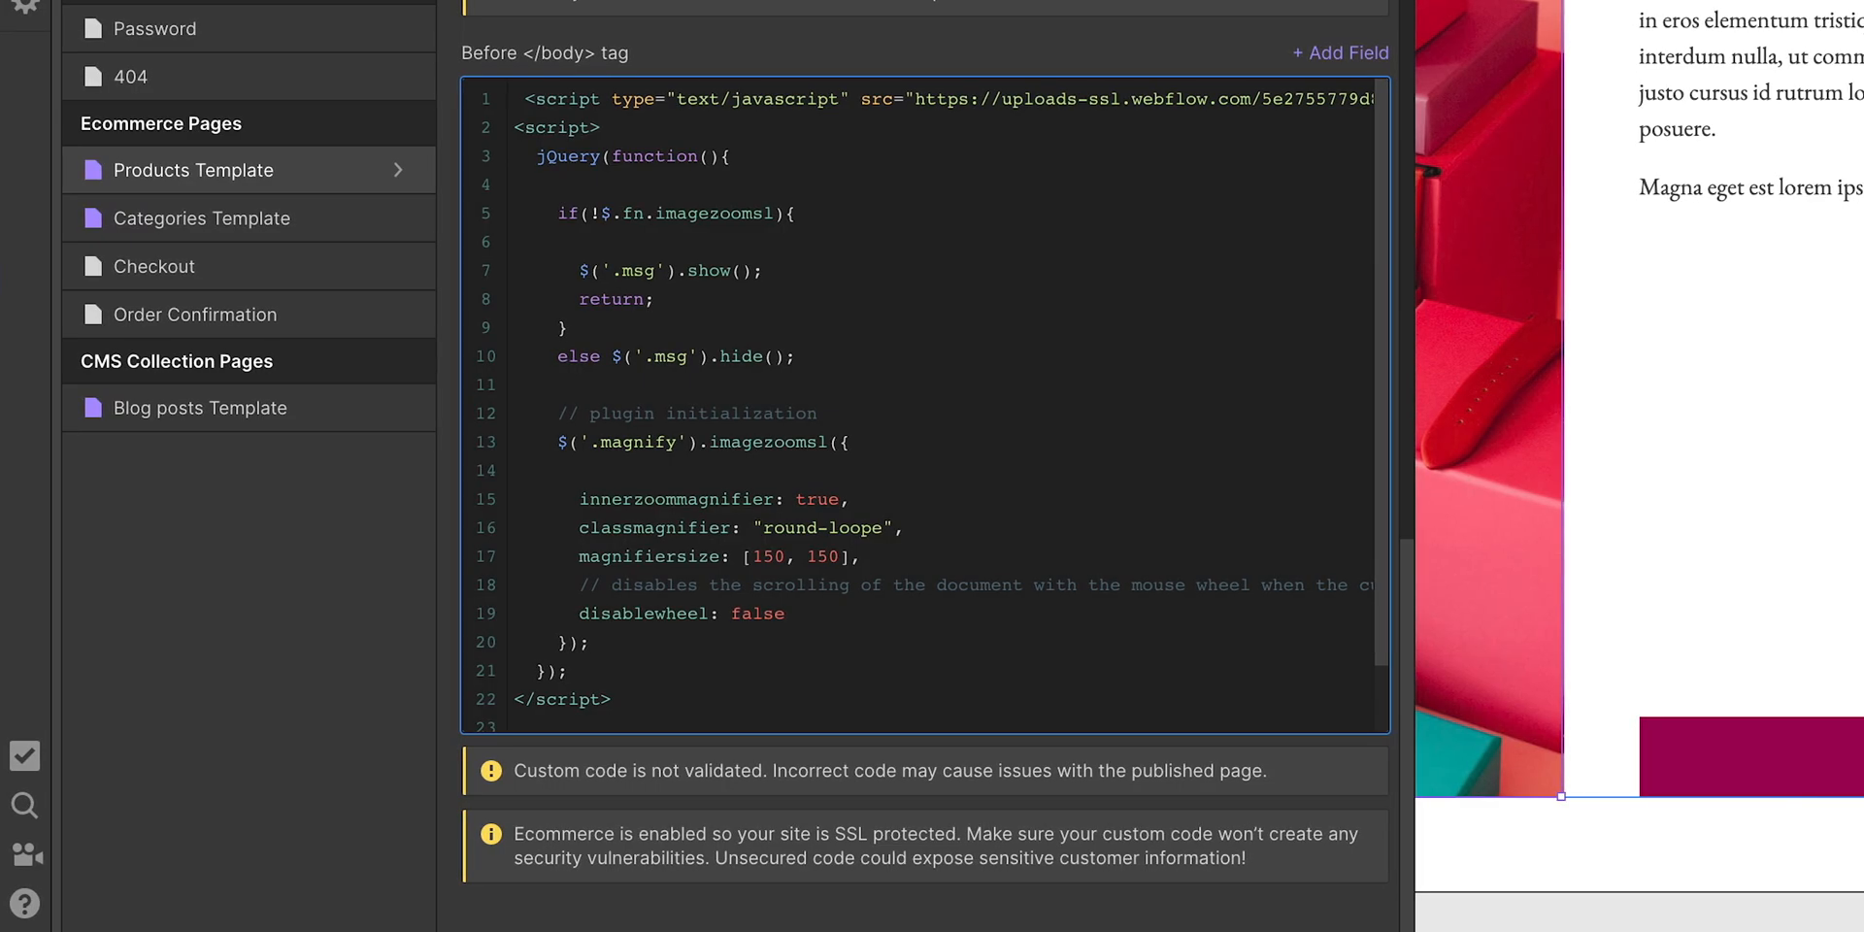
Step: Publish the site and scroll the live product page to test the magnifier zoom
click(1579, 16)
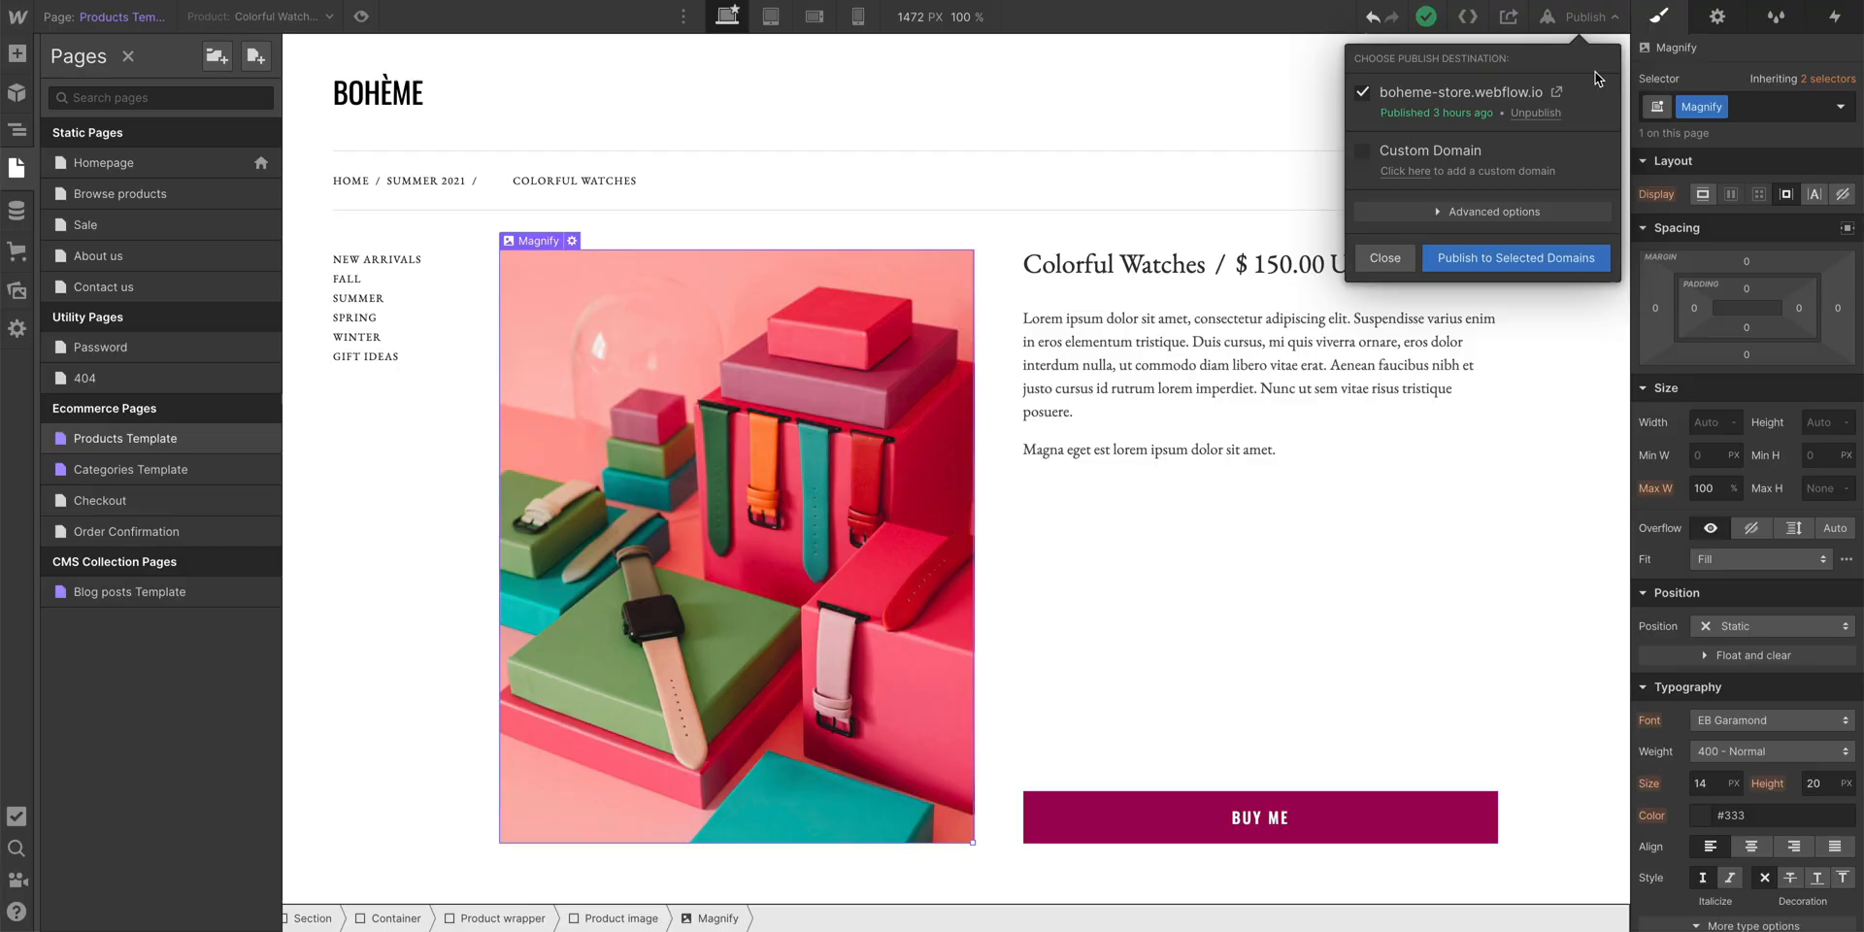
click(1515, 258)
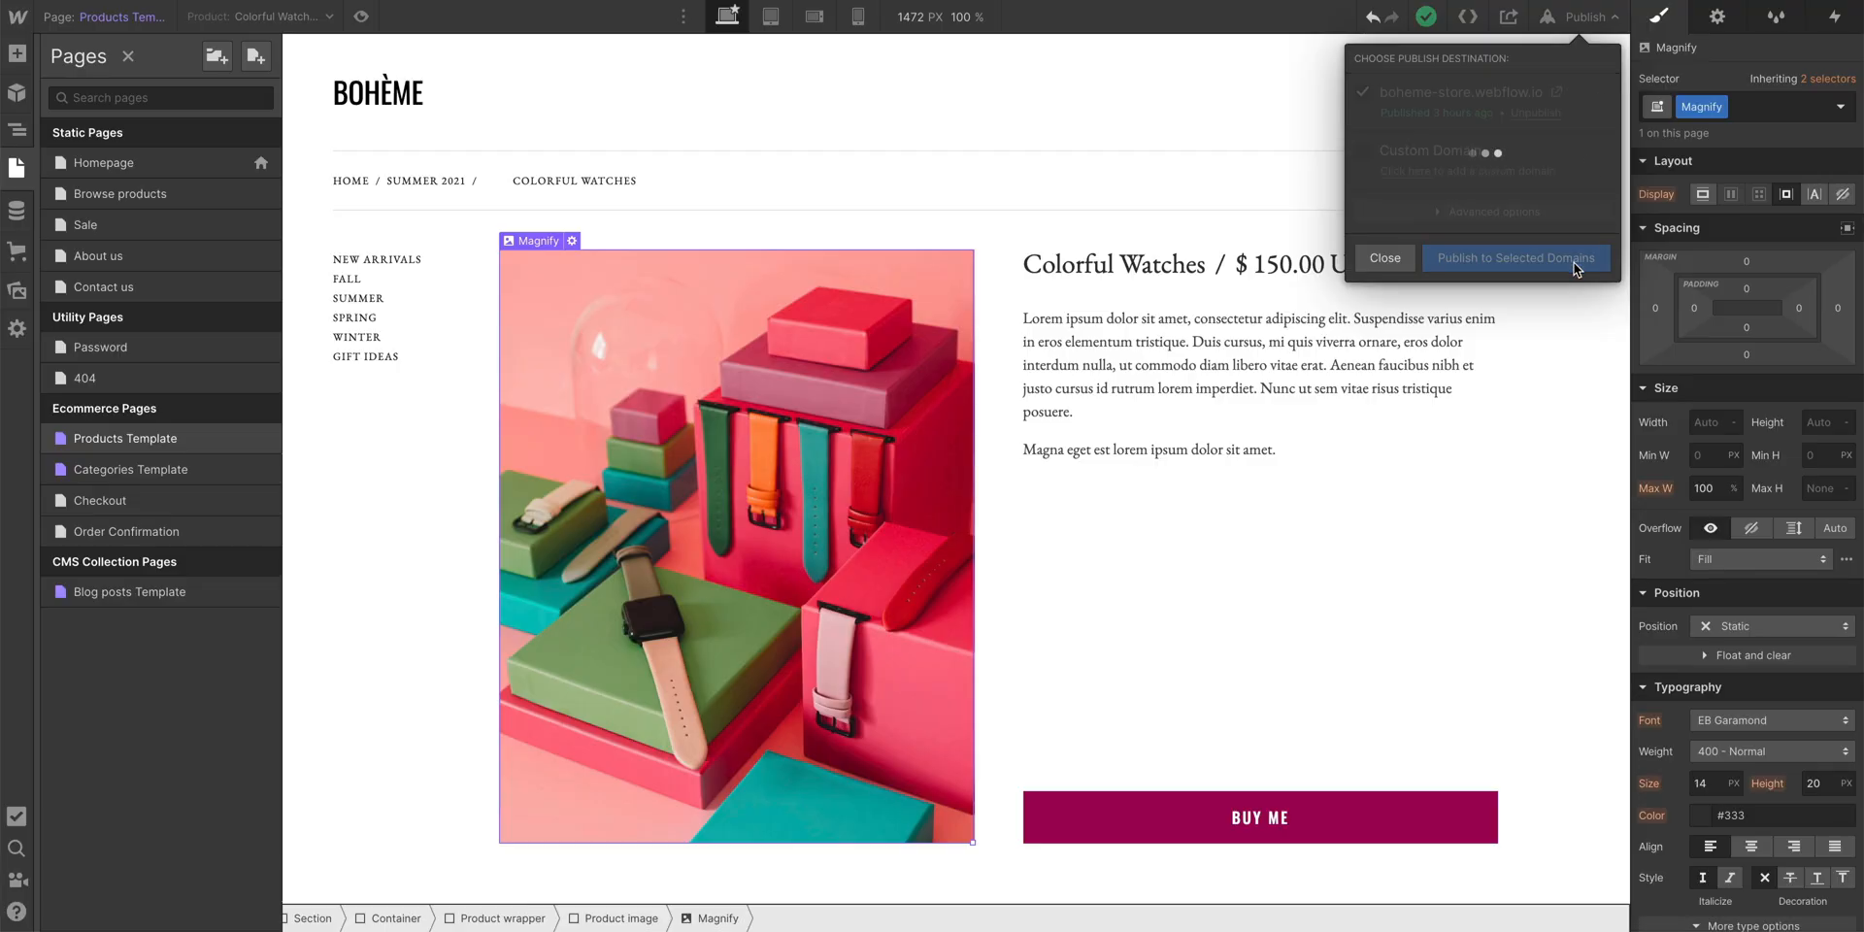
click(1516, 259)
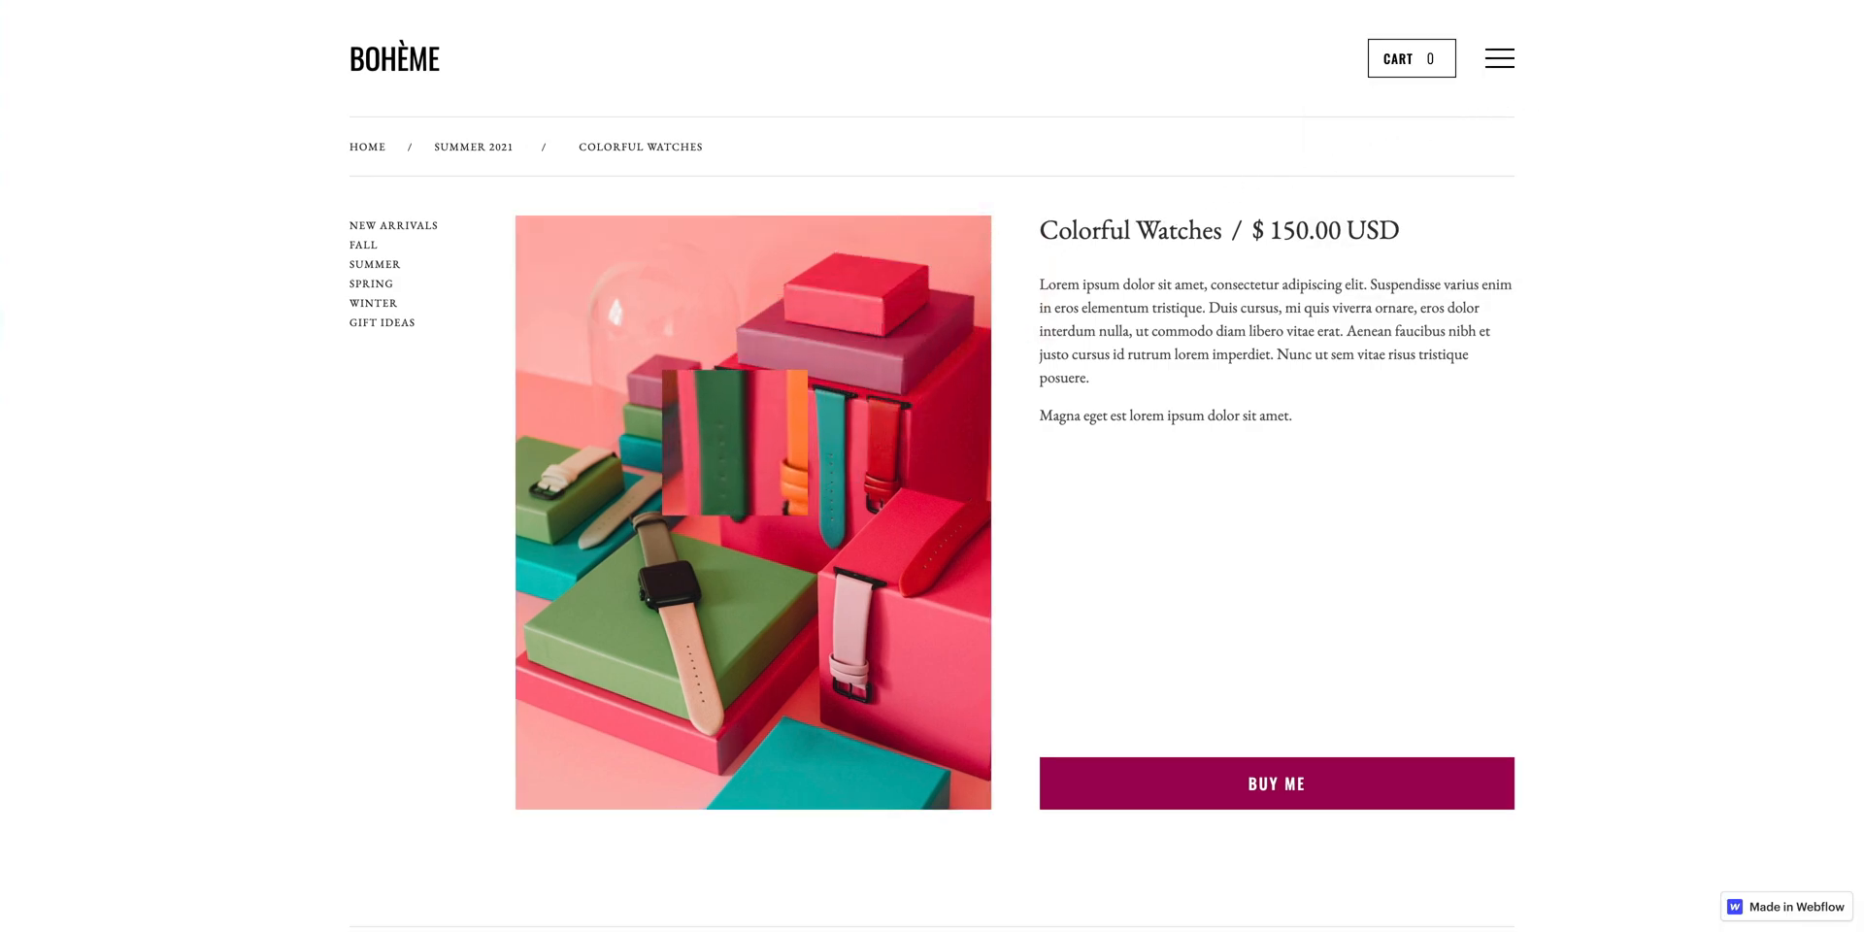
scroll(up, 3)
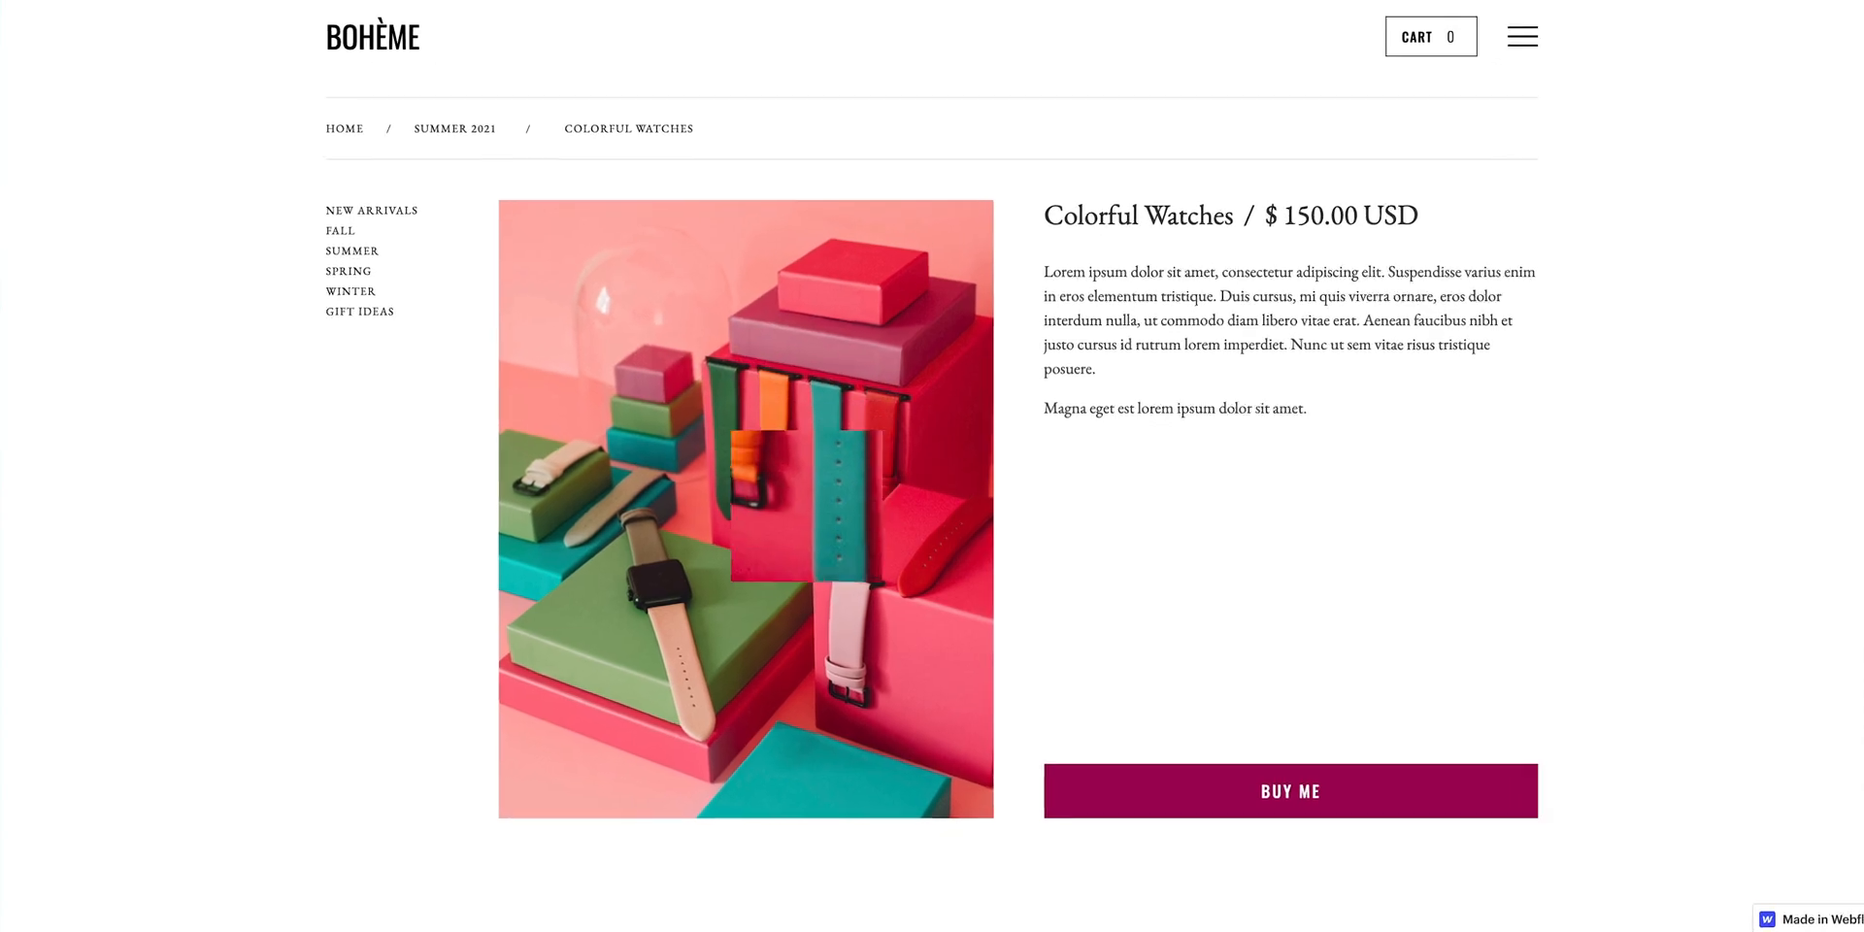
scroll(down, 3)
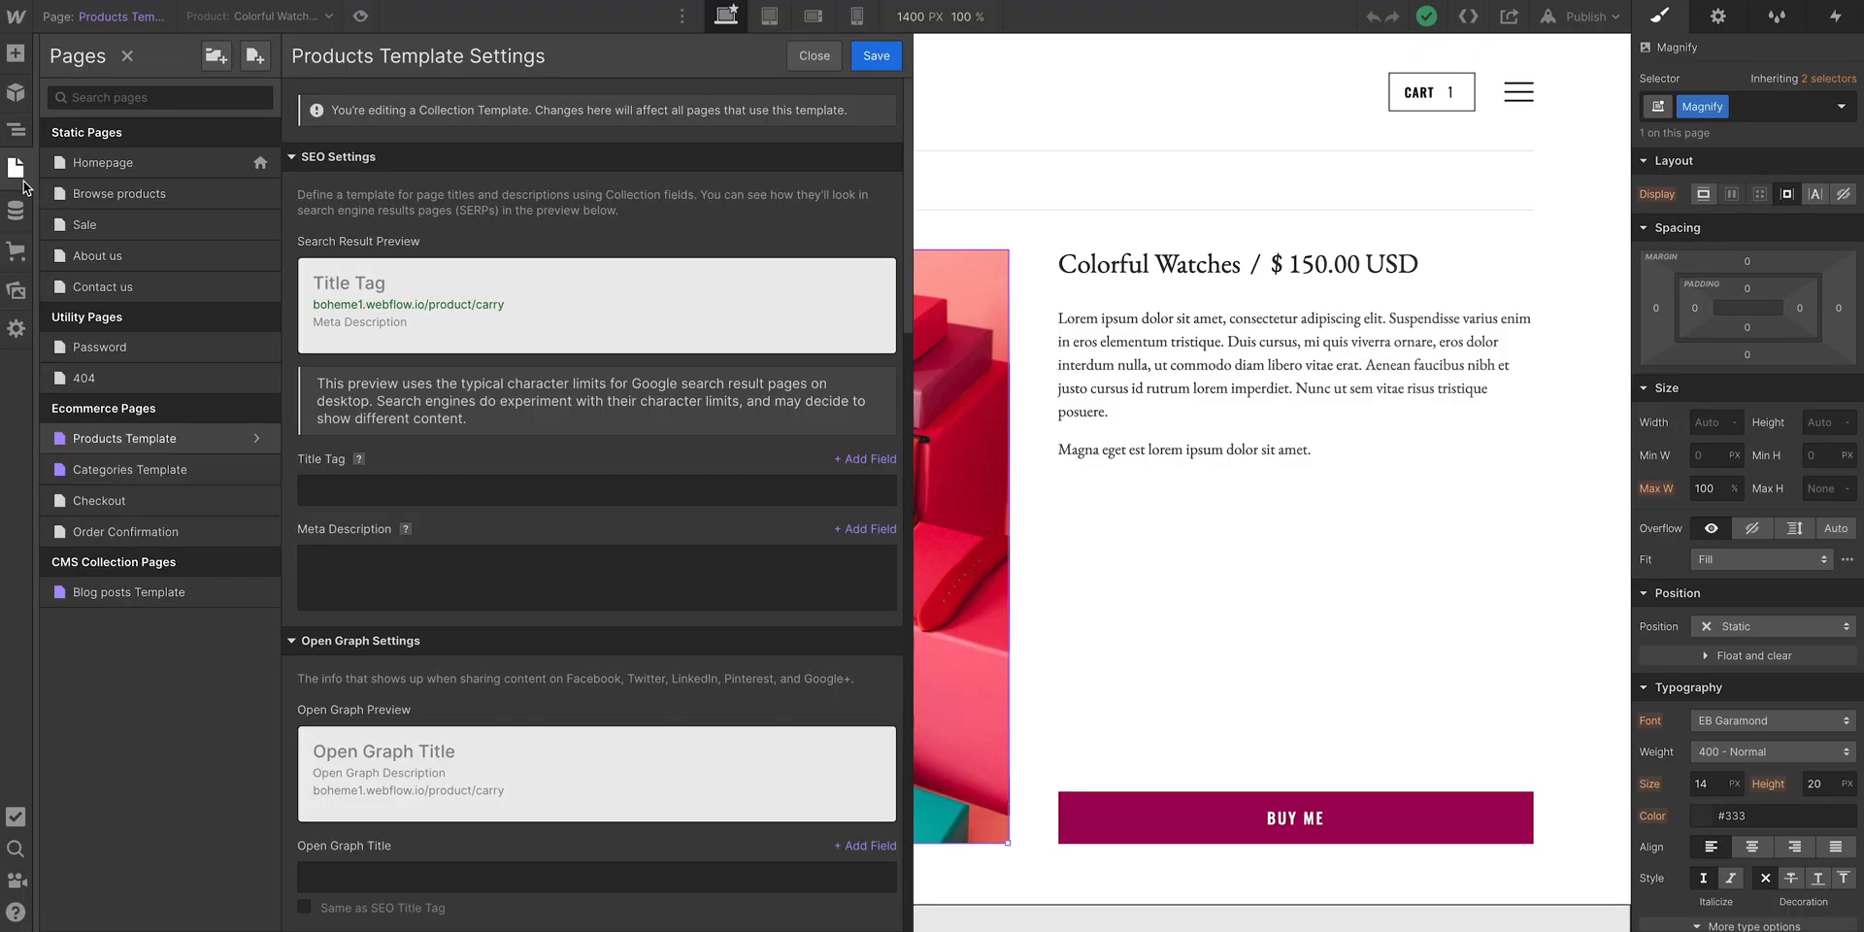
Step: Set the zoom script's magnifiersize to 300 and save the Products Template settings
scroll(down, 3)
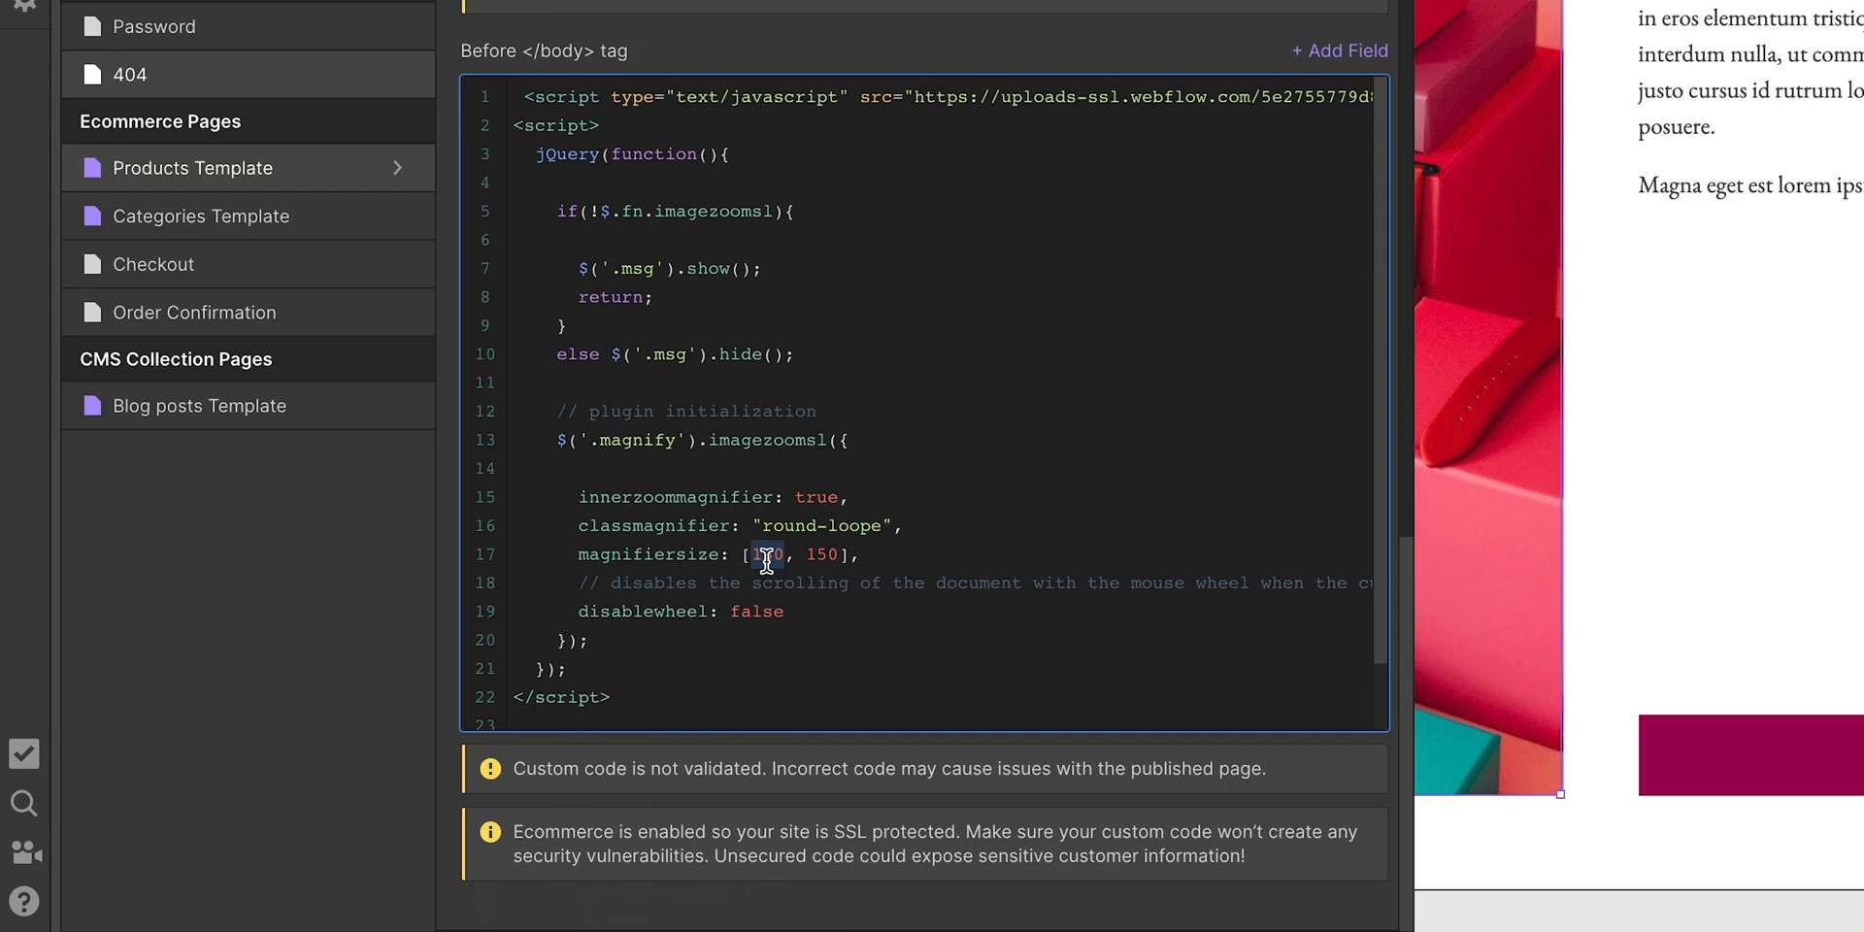
text(300)
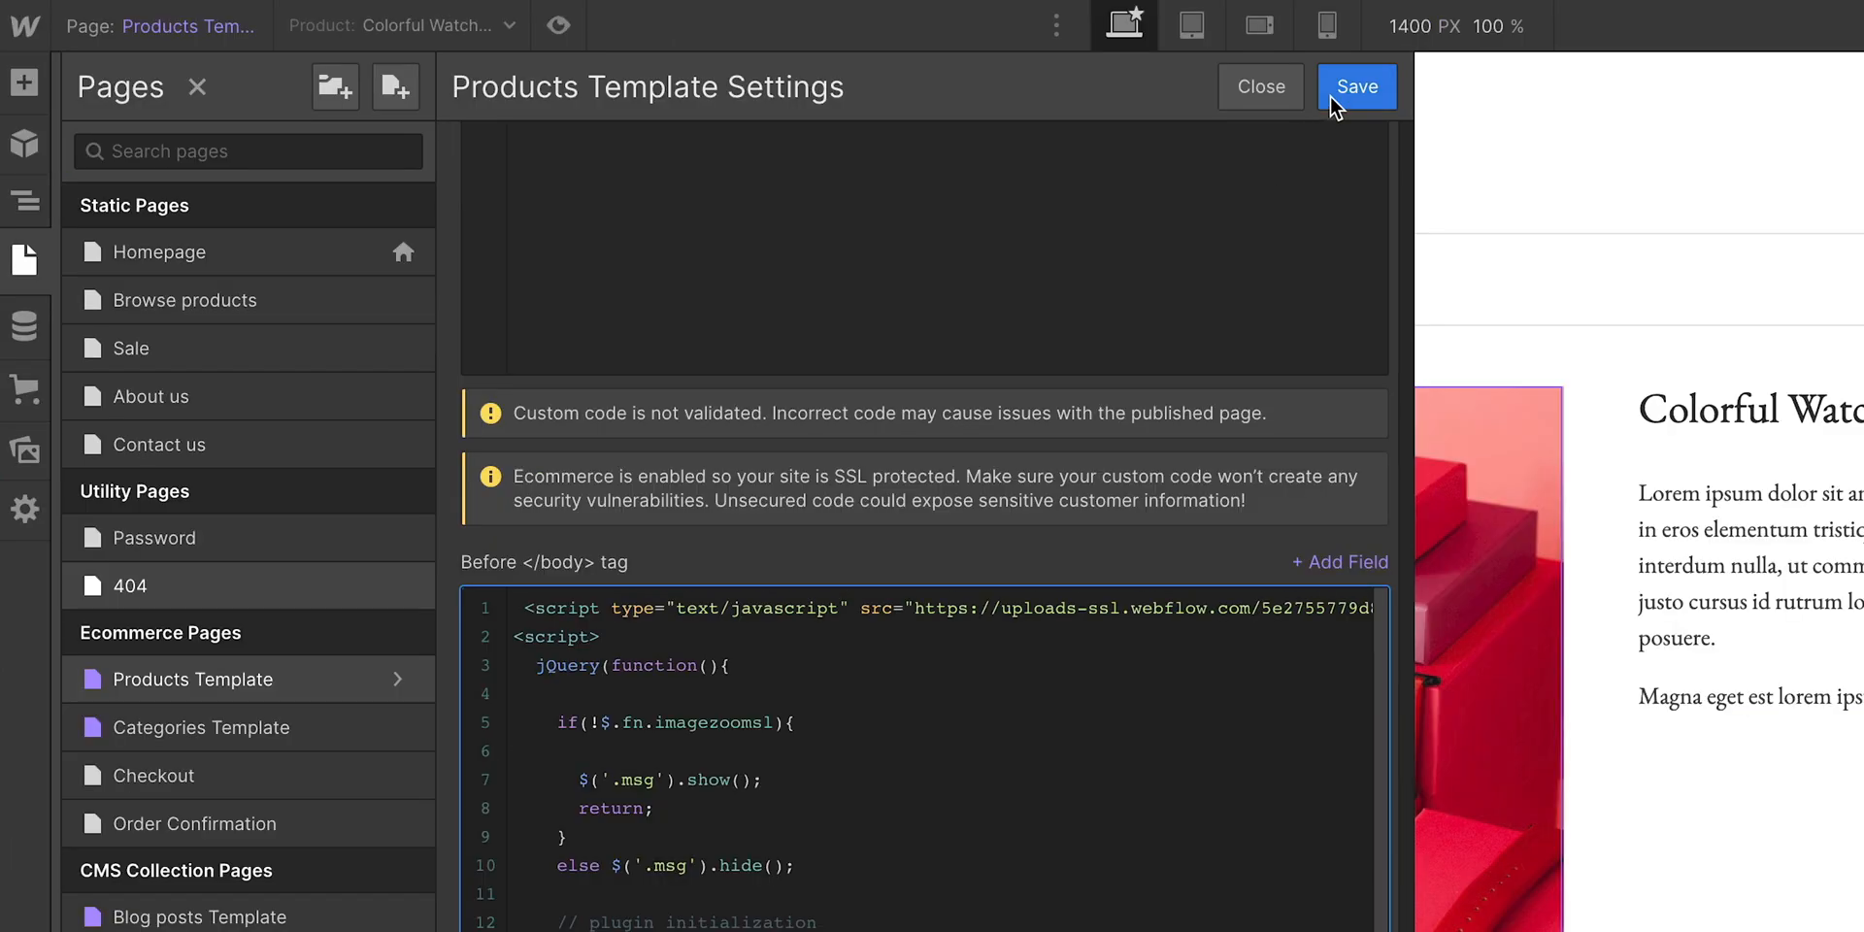
click(1355, 86)
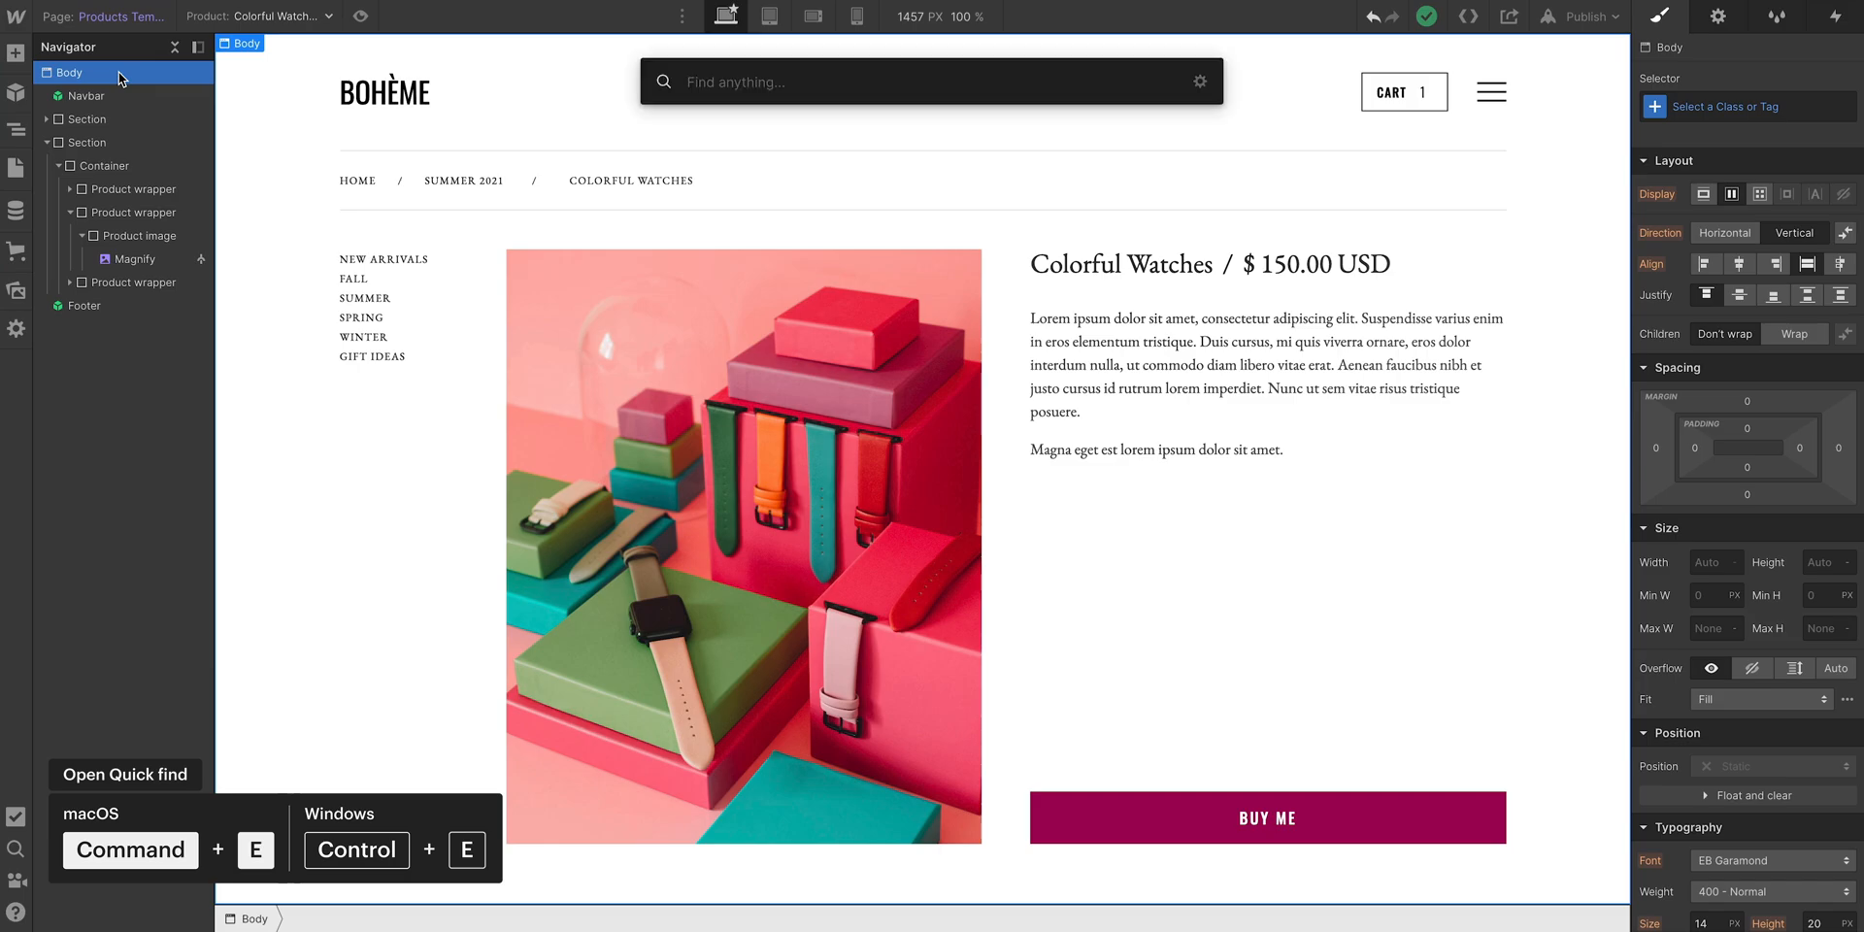
Step: Insert a Div Block onto the product page and give it the round-loope class
text(Div b)
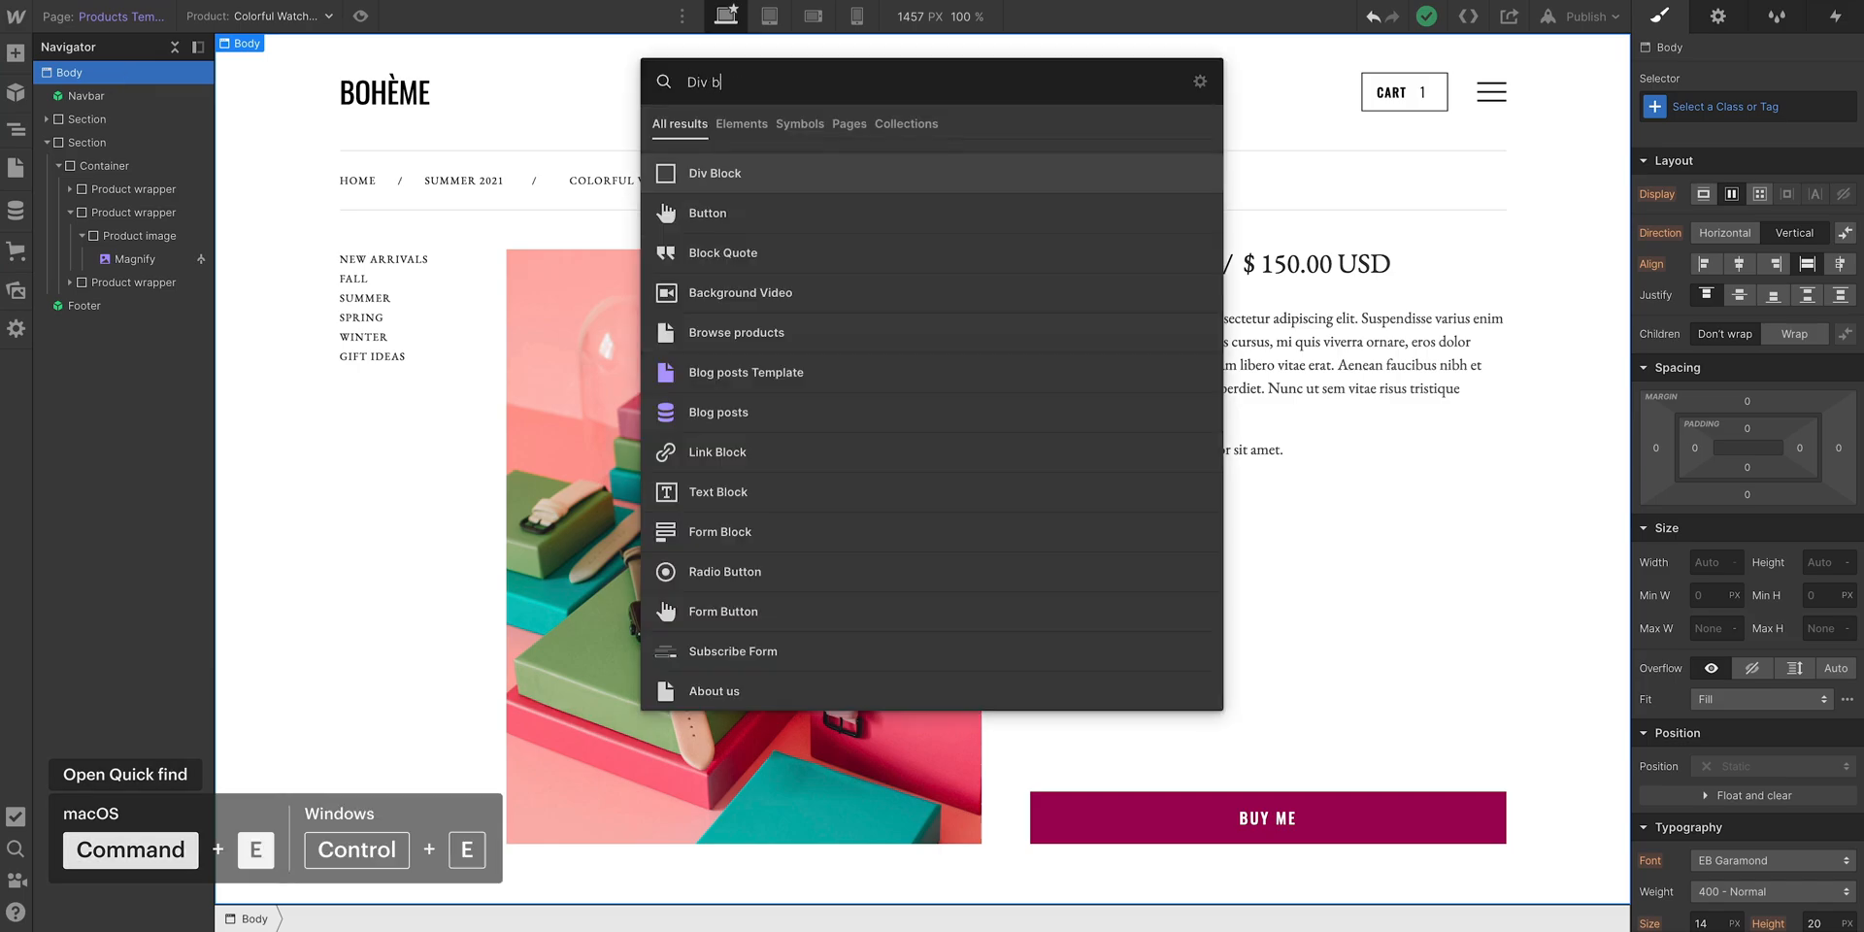
text(lock)
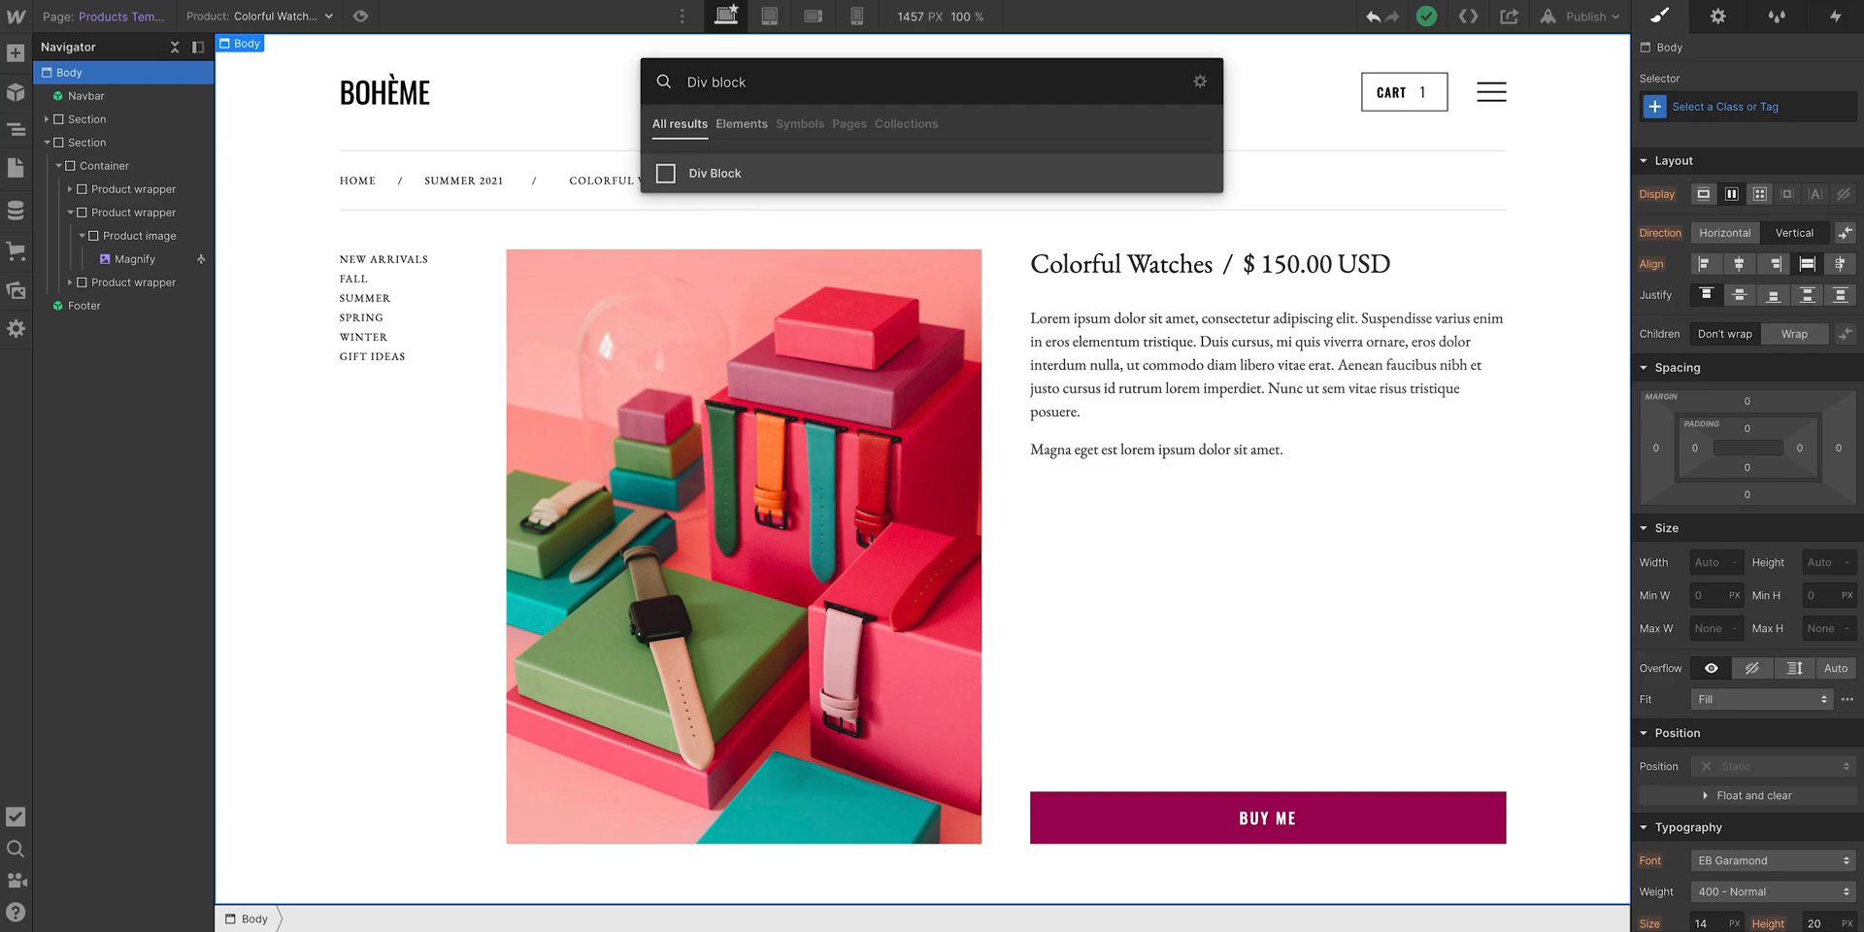
click(711, 173)
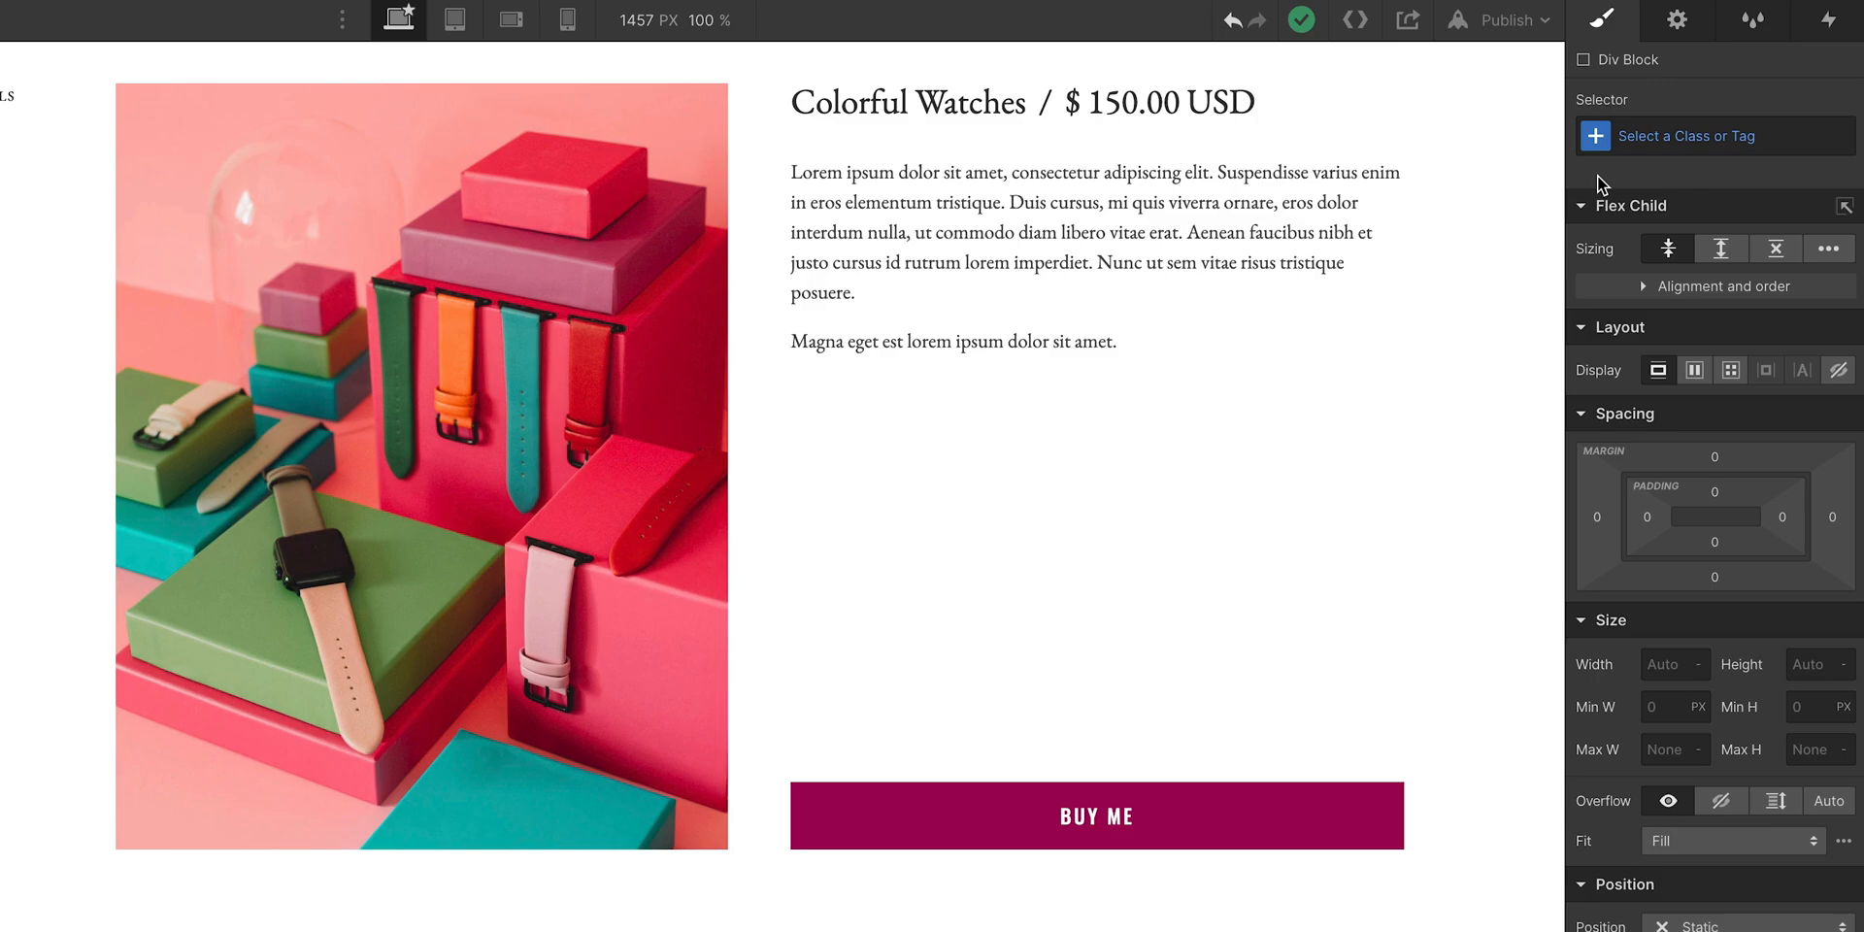
text(roun)
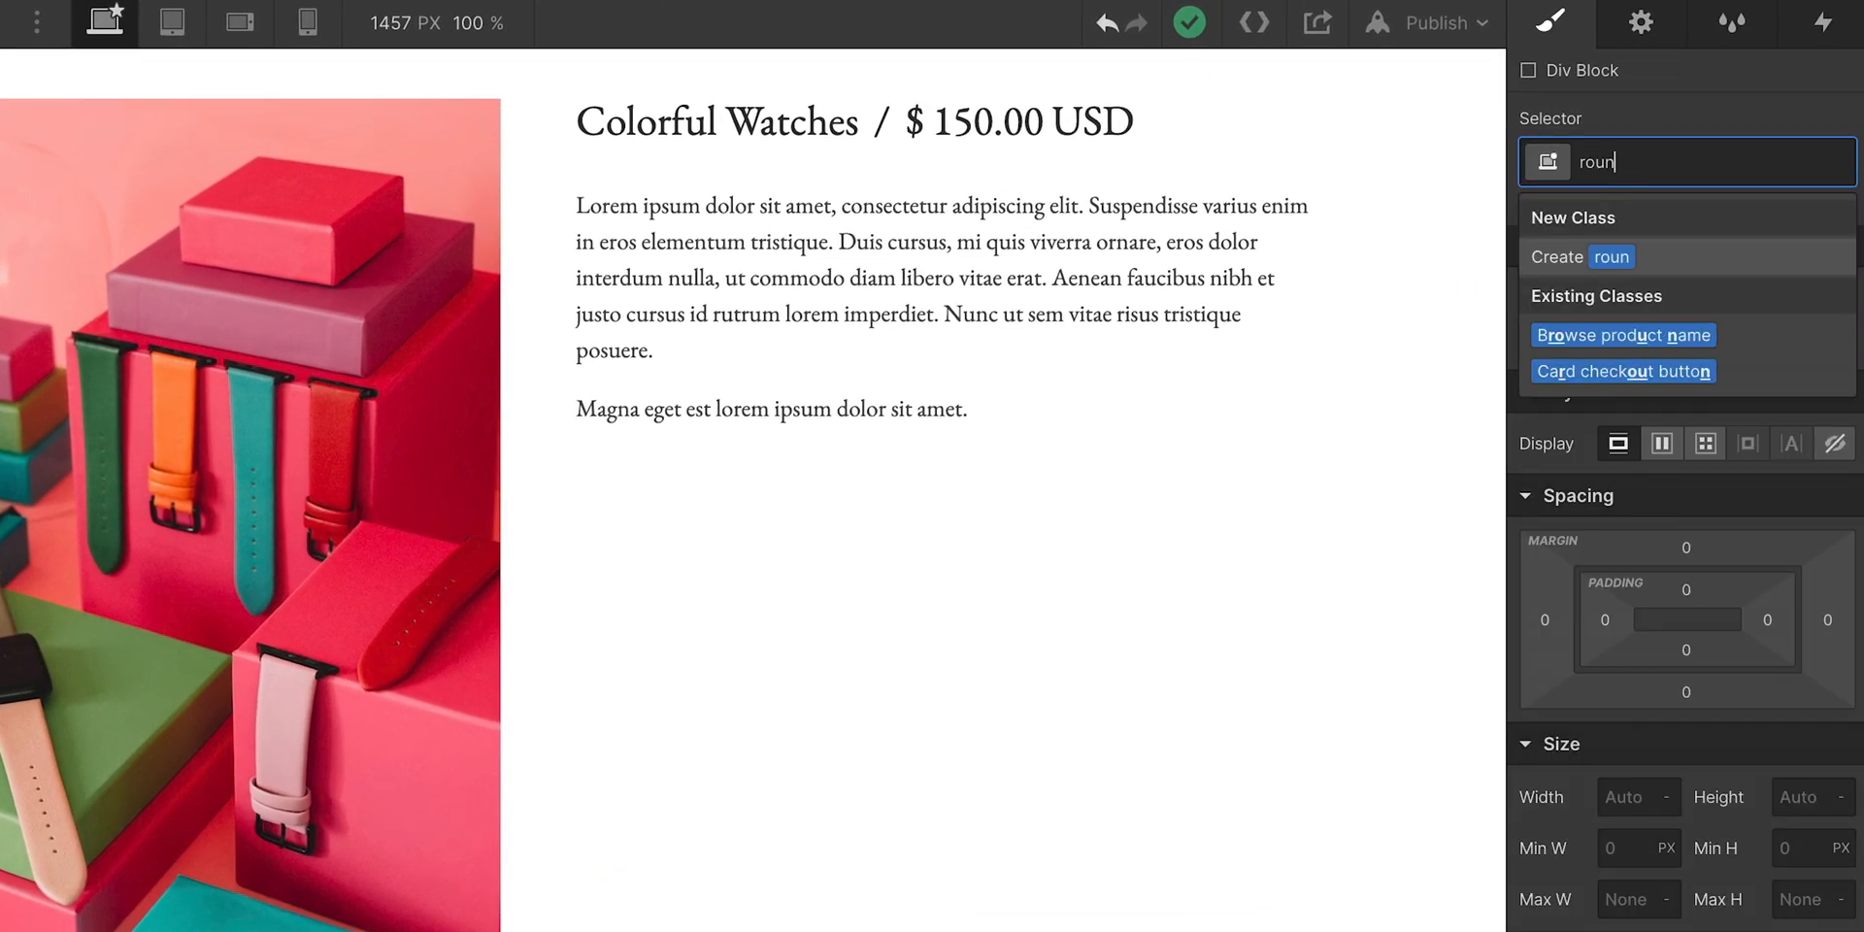
key(enter)
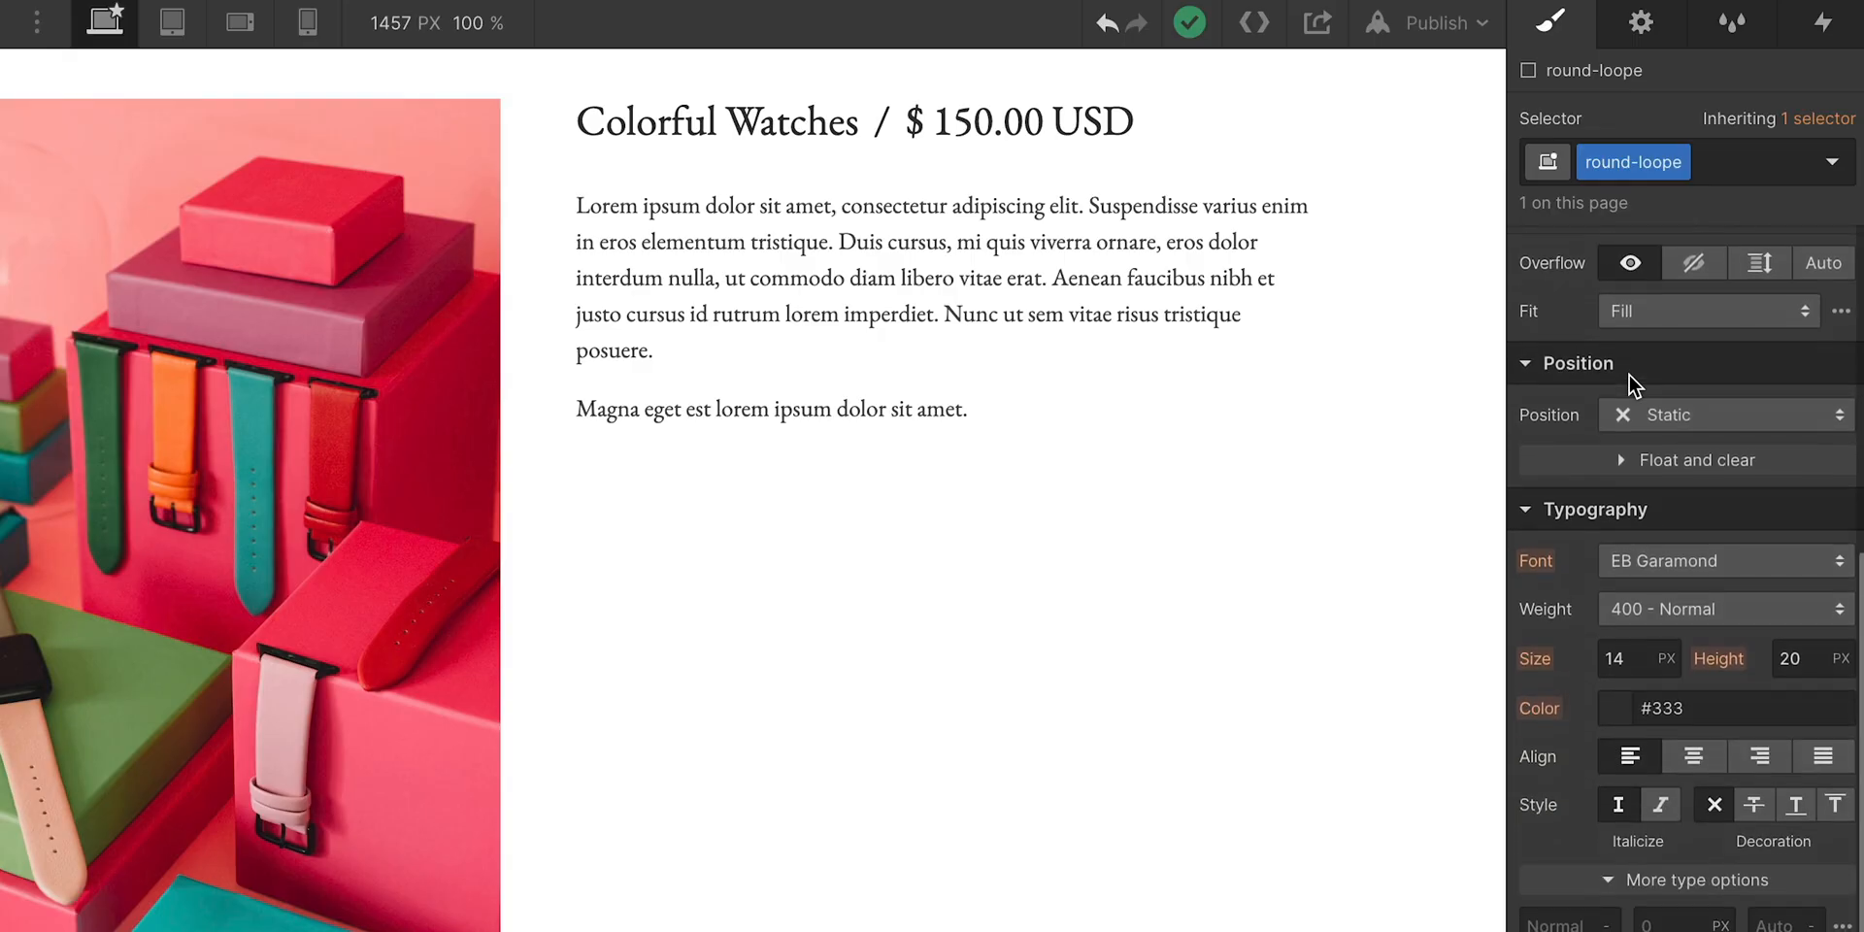
scroll(down, 3)
text(50)
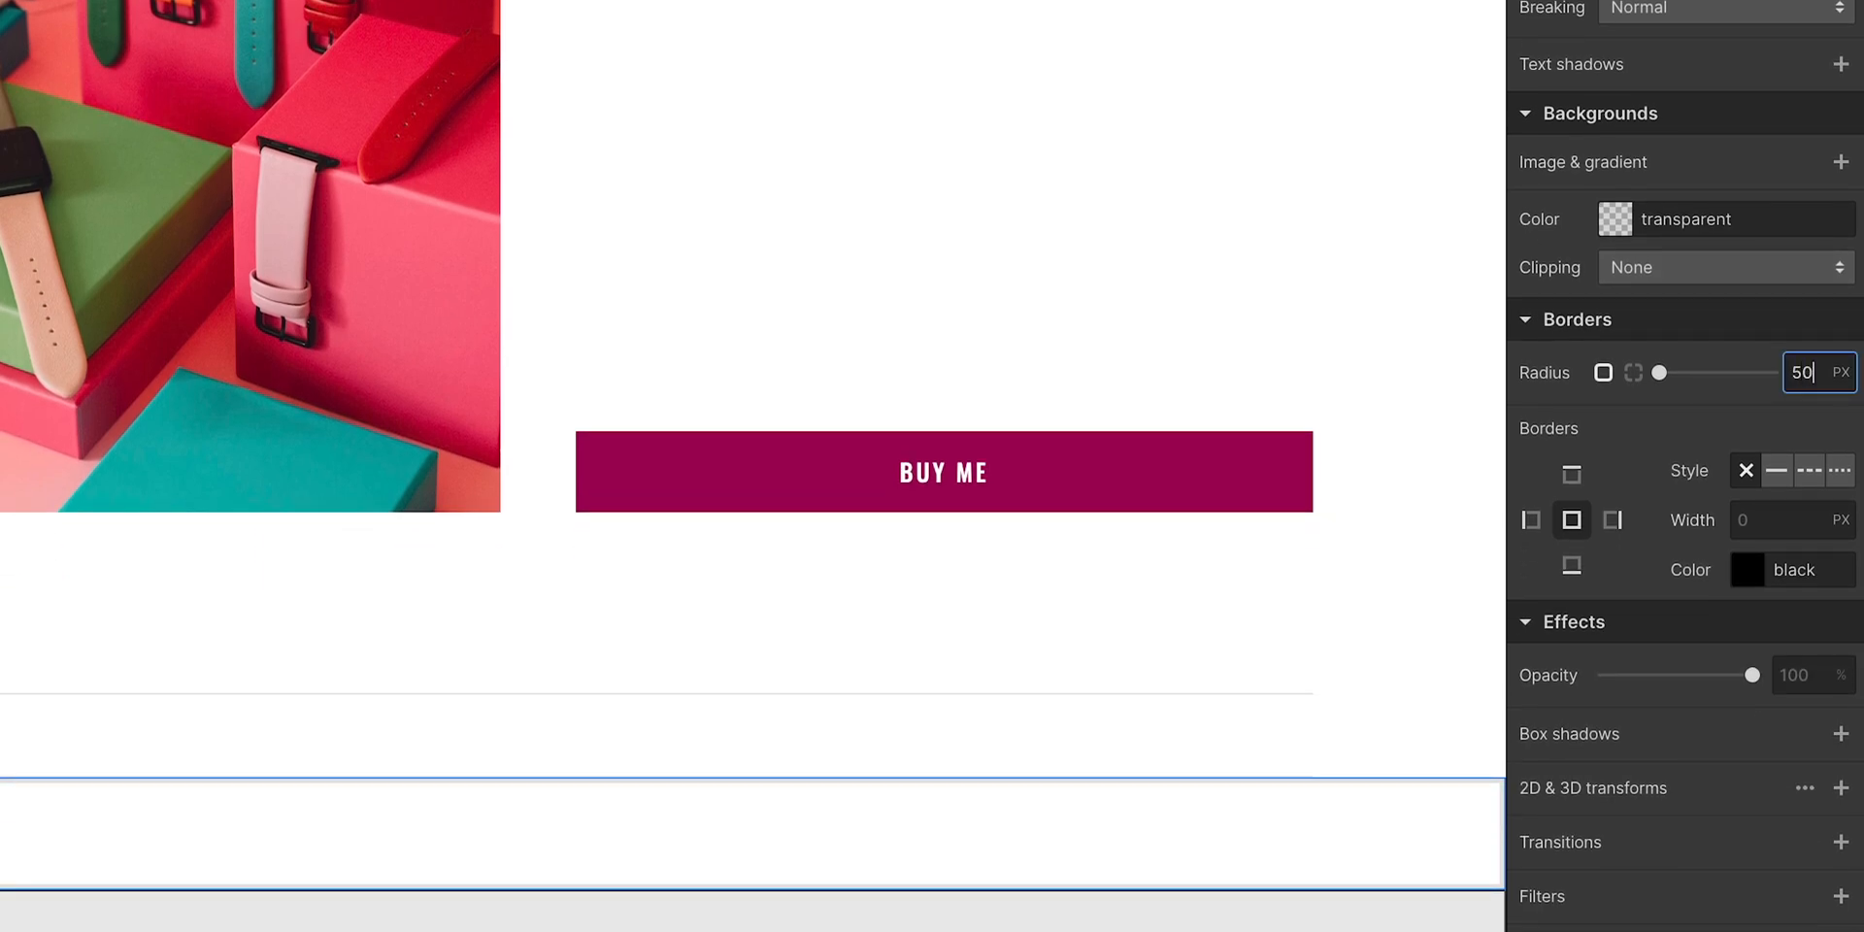
Step: Give round-loope a 50% corner radius and a box shadow with a more transparent colour
click(1841, 372)
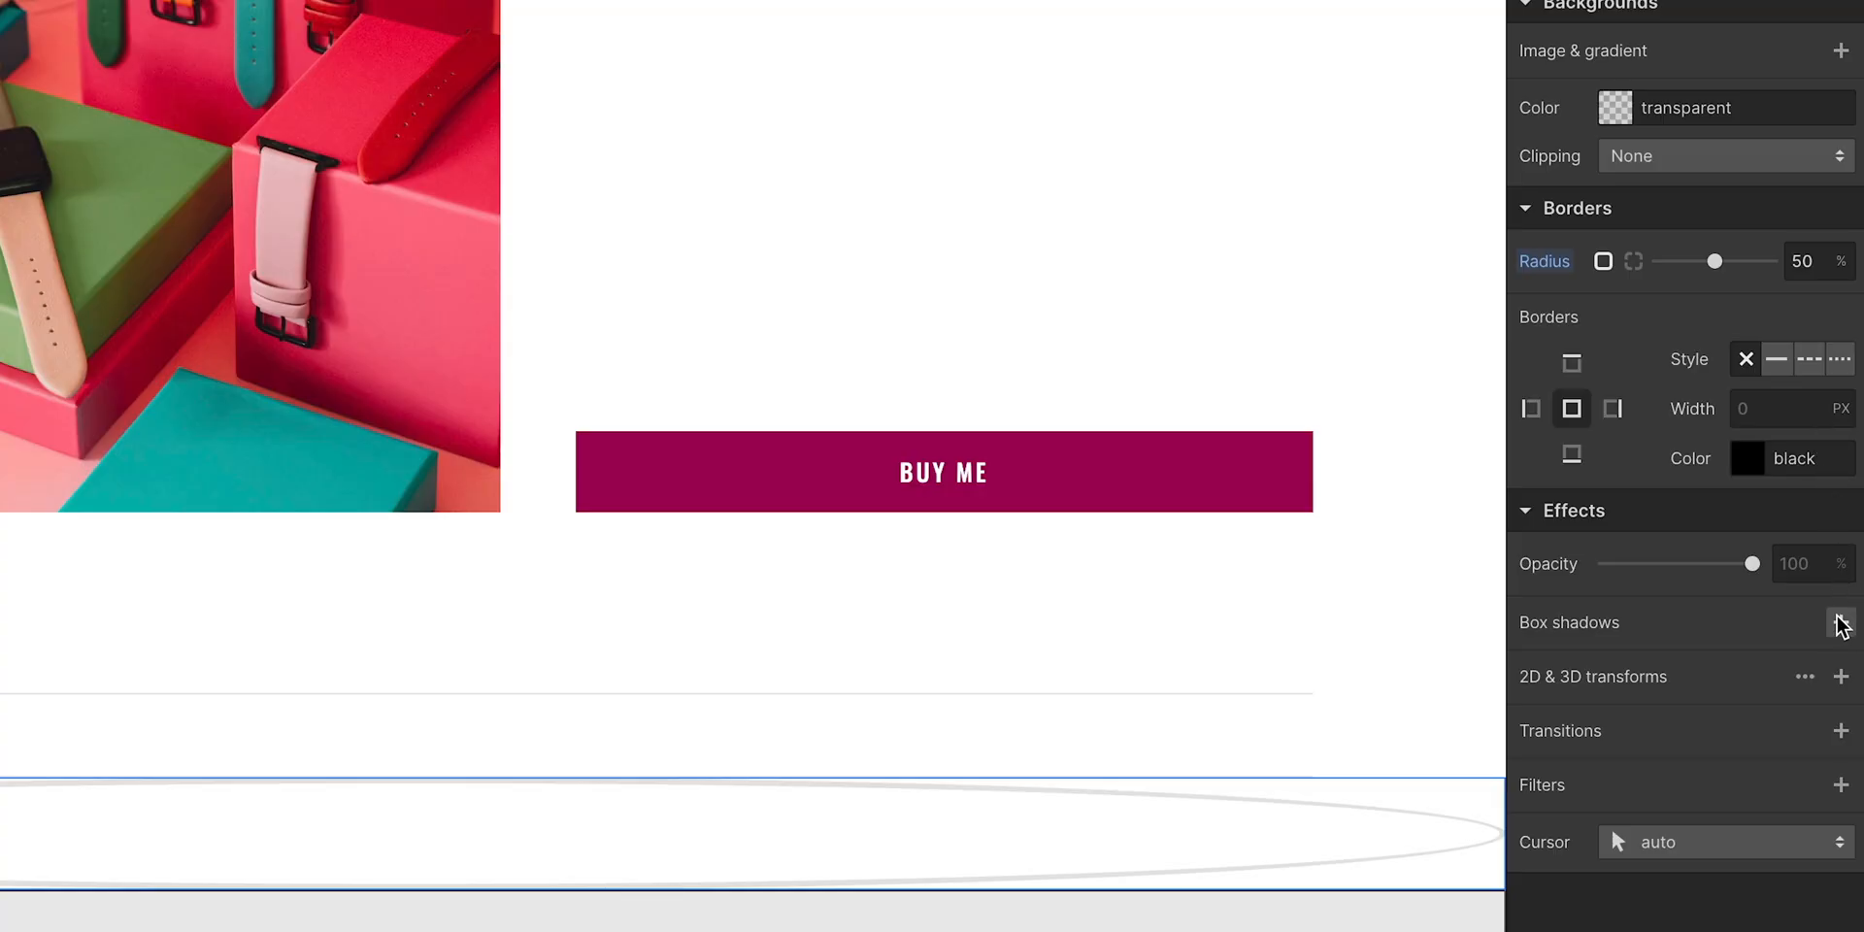
click(1842, 622)
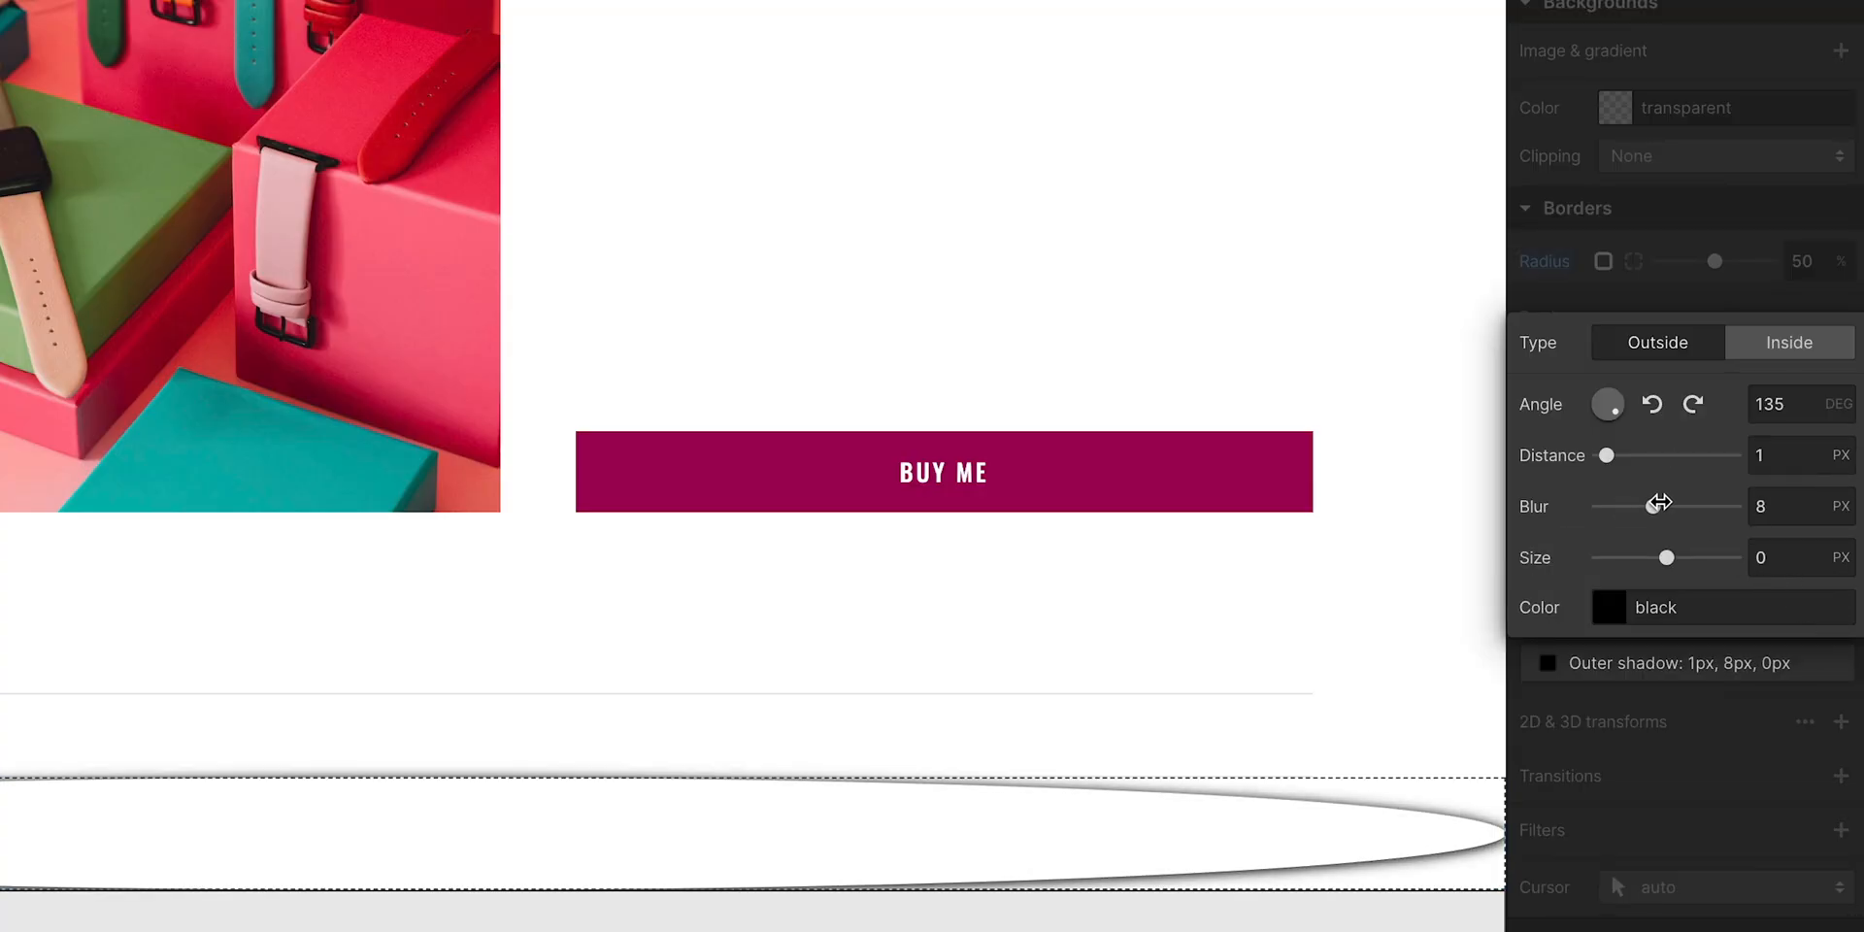
click(1608, 608)
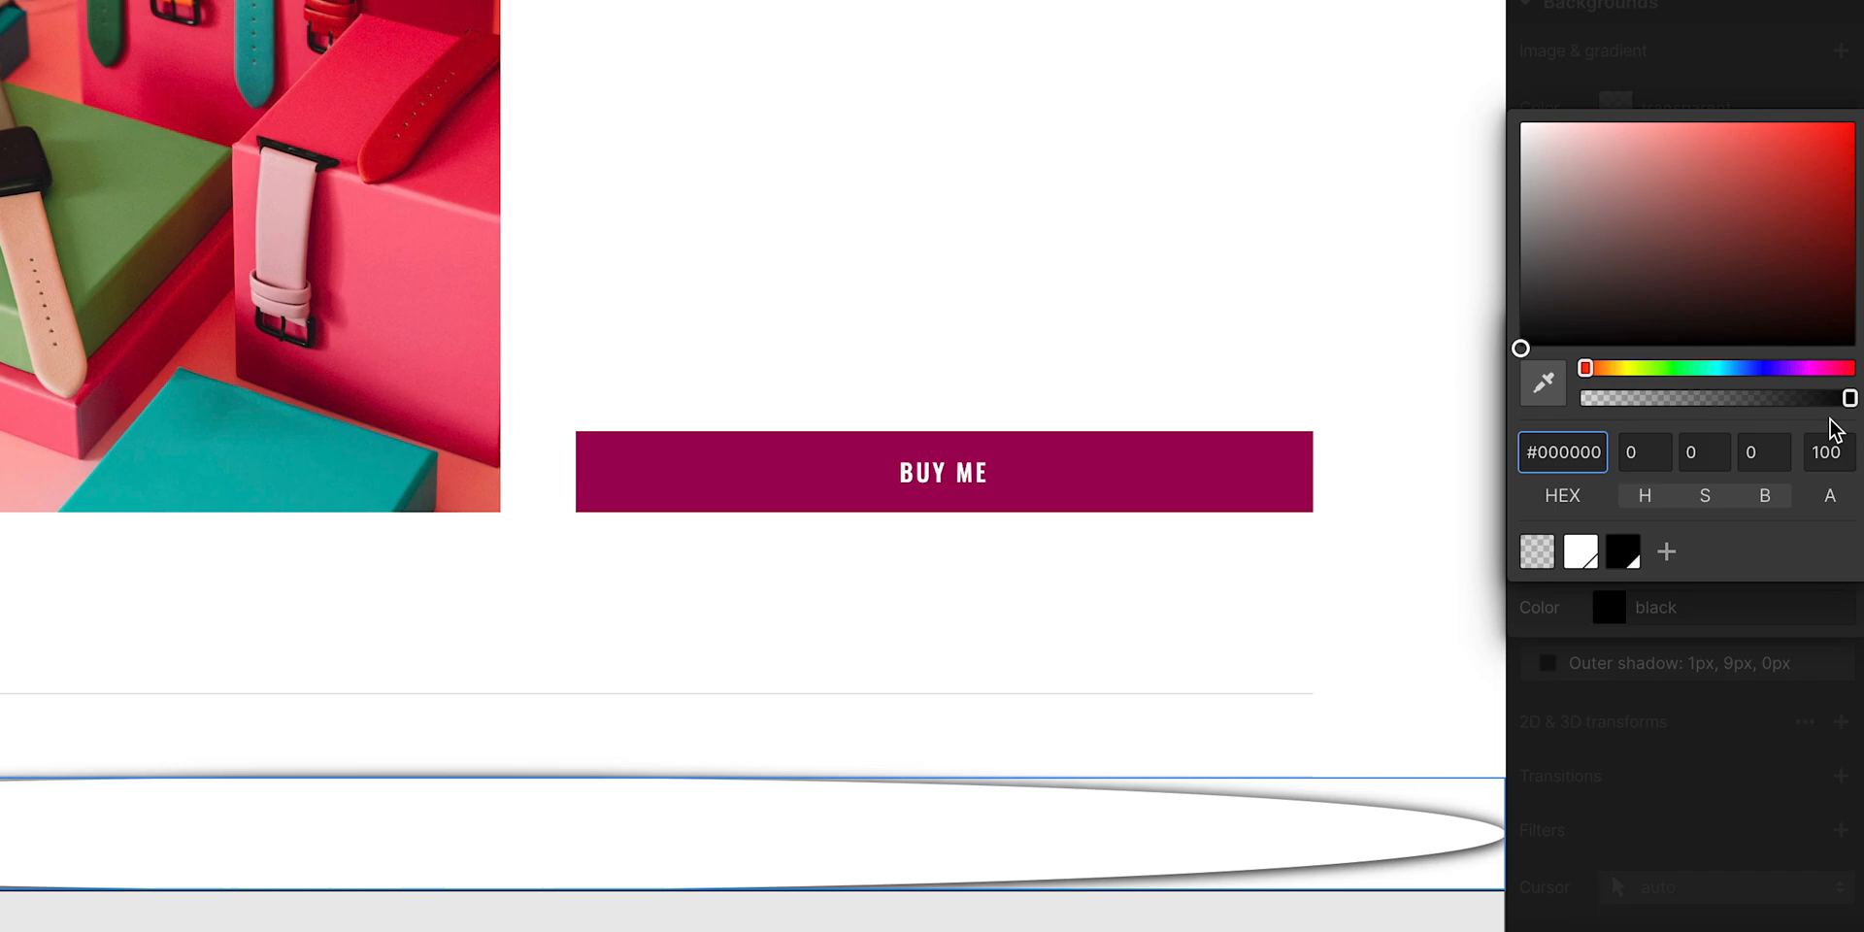
drag(1847, 398, 1673, 401)
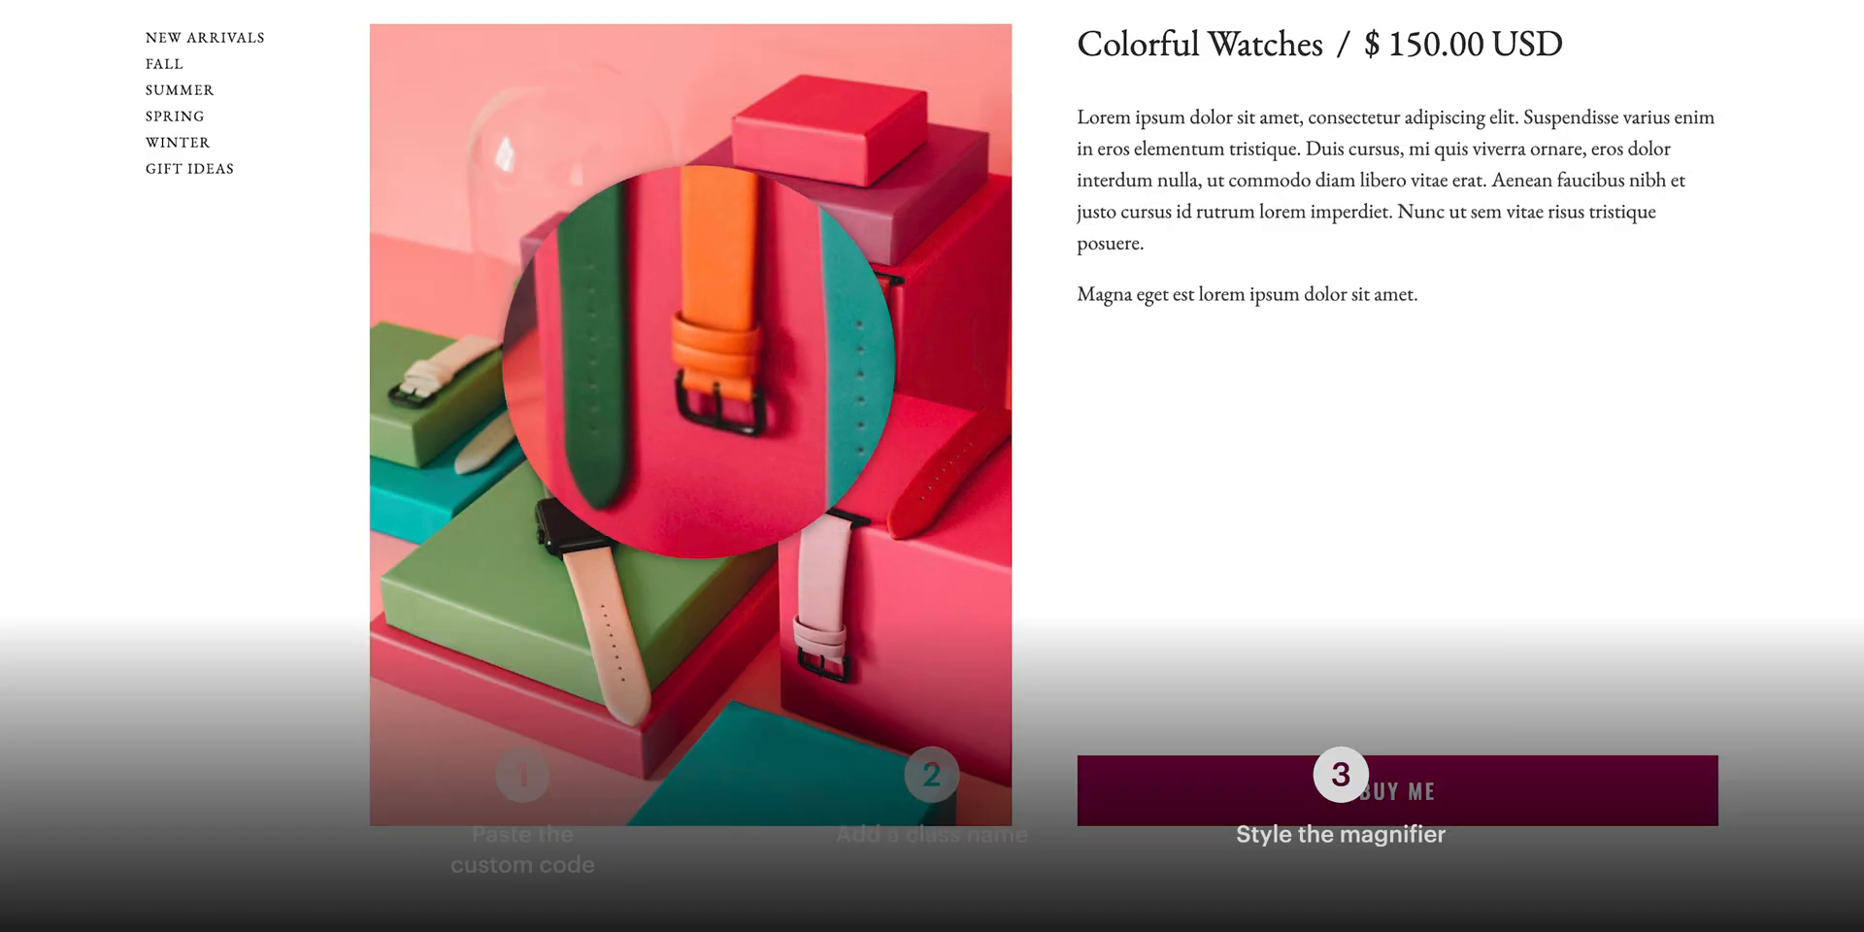
mouse_move(695, 237)
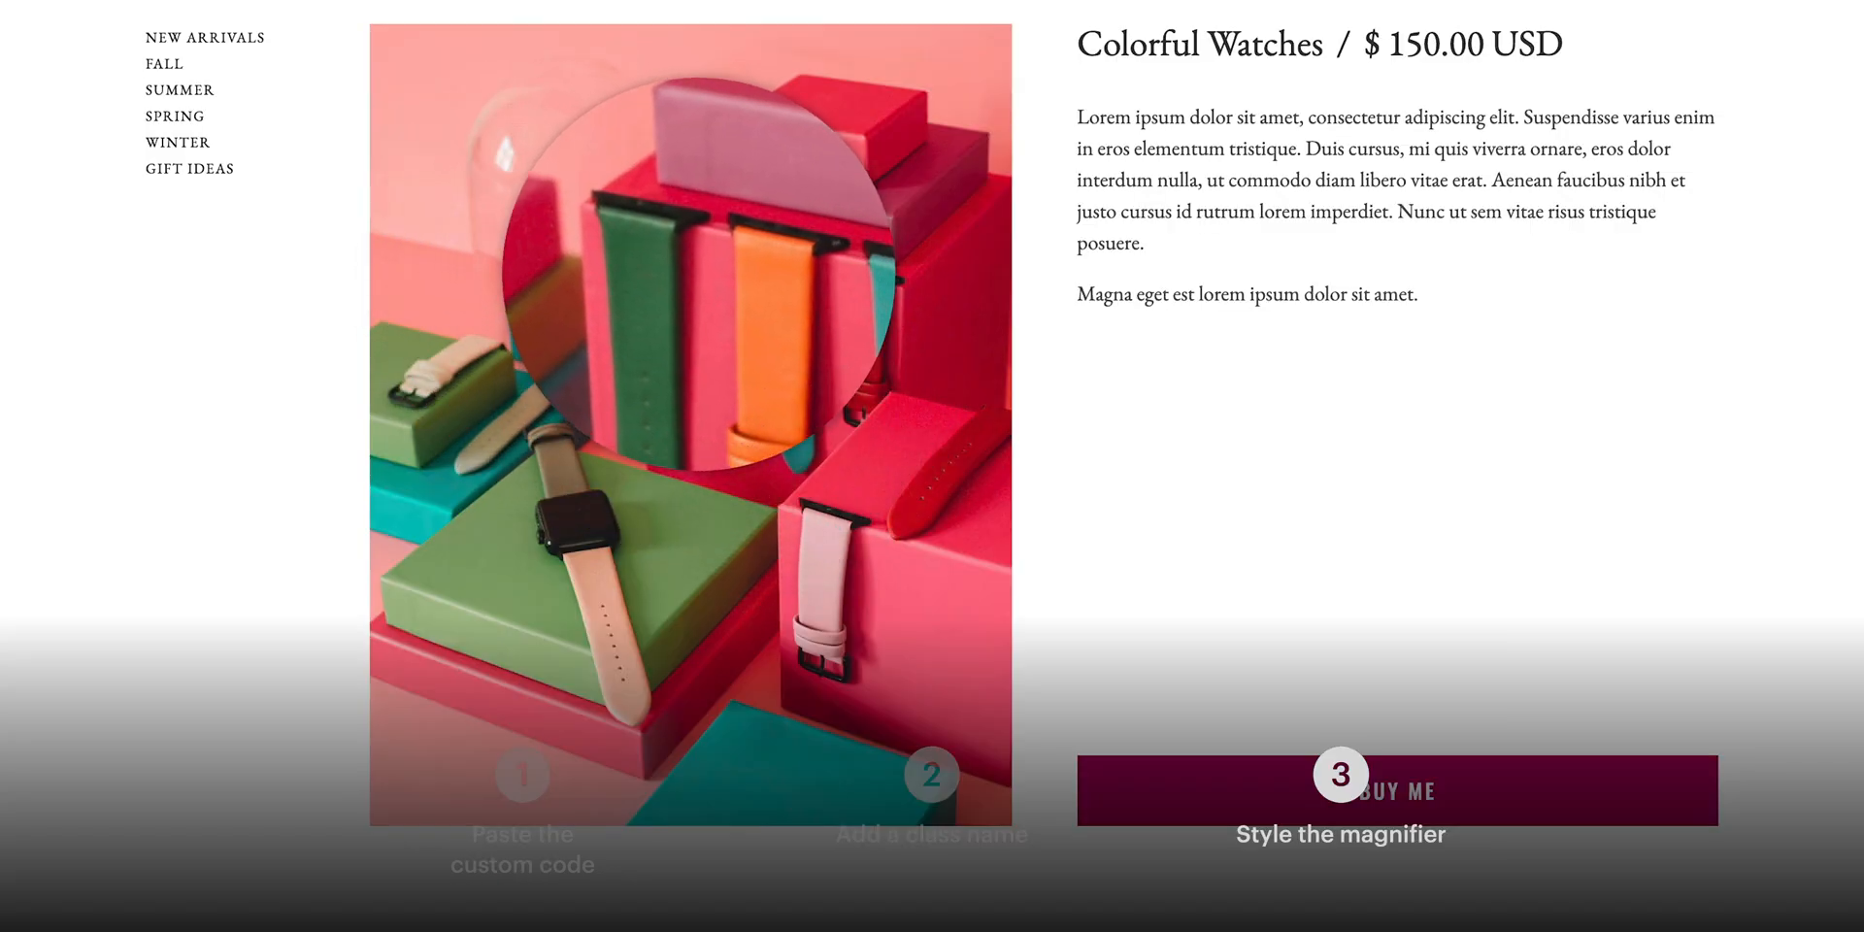